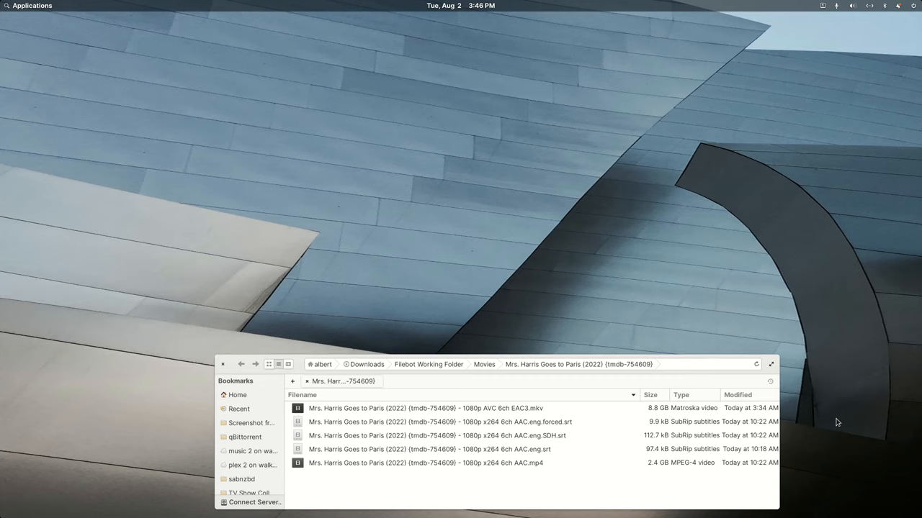
{"action": "mouse_move", "coordinate": [844, 334]}
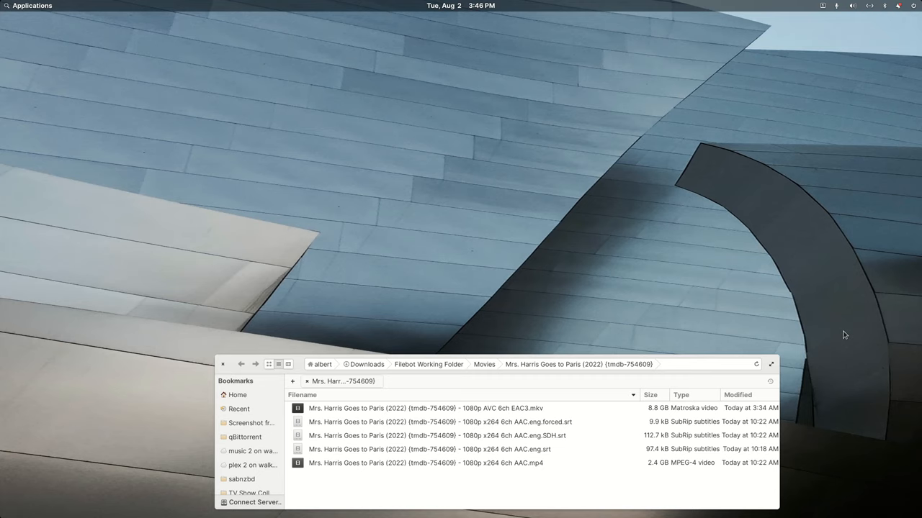
{"action": "mouse_move", "coordinate": [501, 403]}
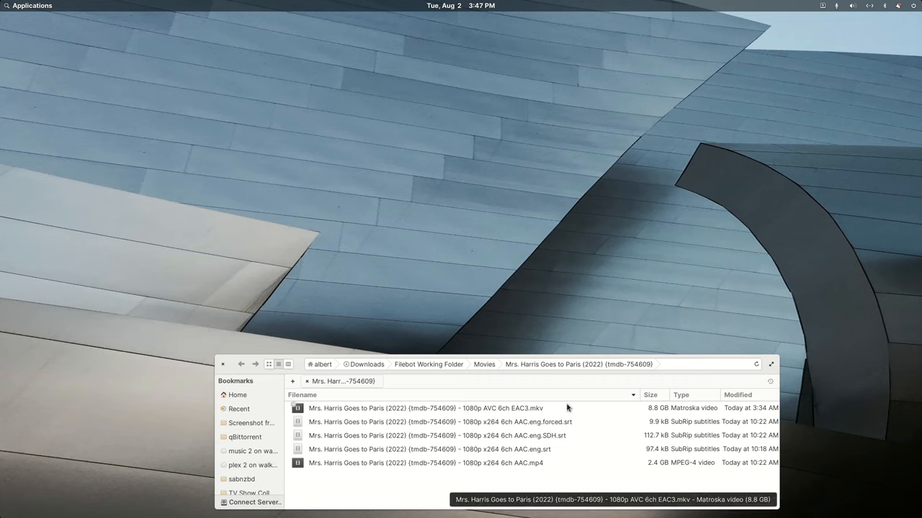
{"action": "mouse_move", "coordinate": [534, 409]}
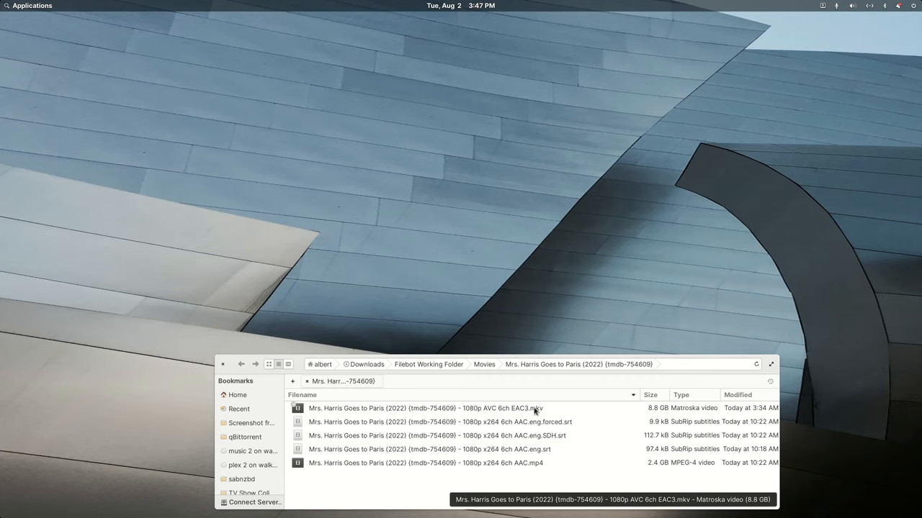
{"action": "mouse_move", "coordinate": [522, 409]}
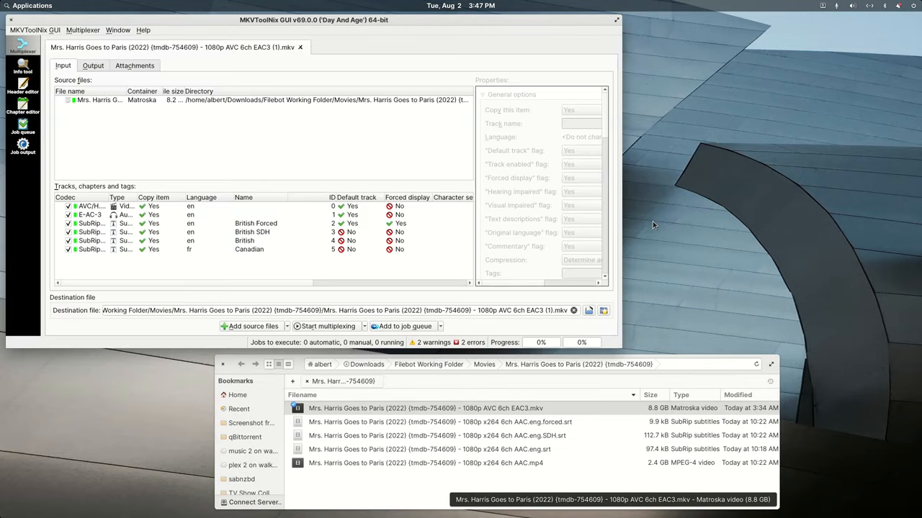
{"action": "mouse_move", "coordinate": [225, 269]}
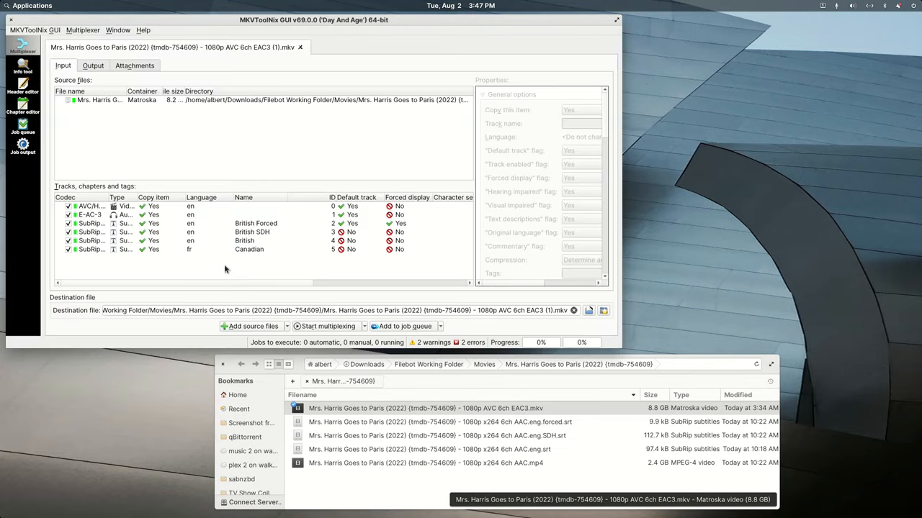
{"action": "mouse_move", "coordinate": [216, 269]}
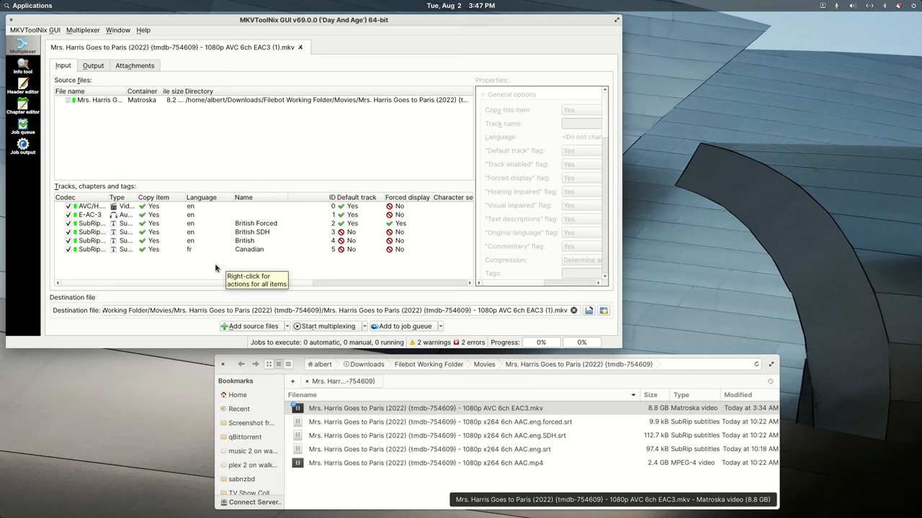
{"action": "mouse_move", "coordinate": [221, 252]}
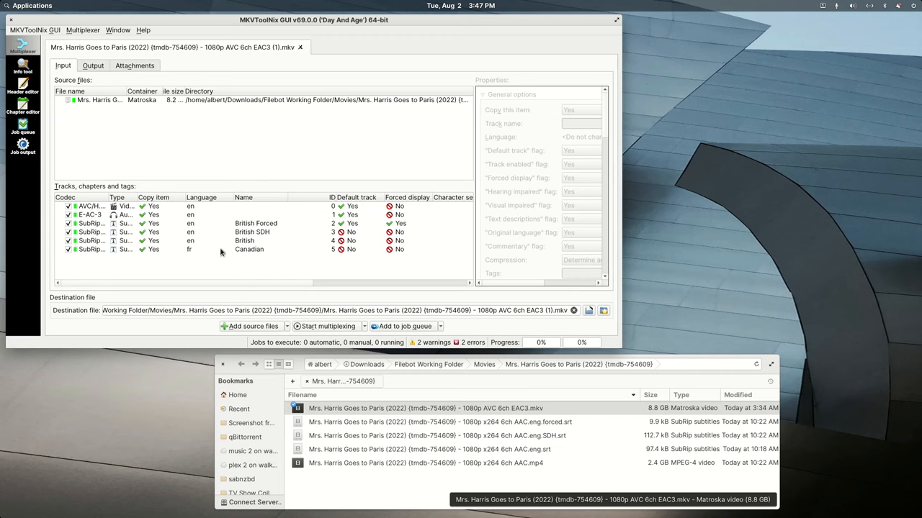
{"action": "mouse_move", "coordinate": [222, 256]}
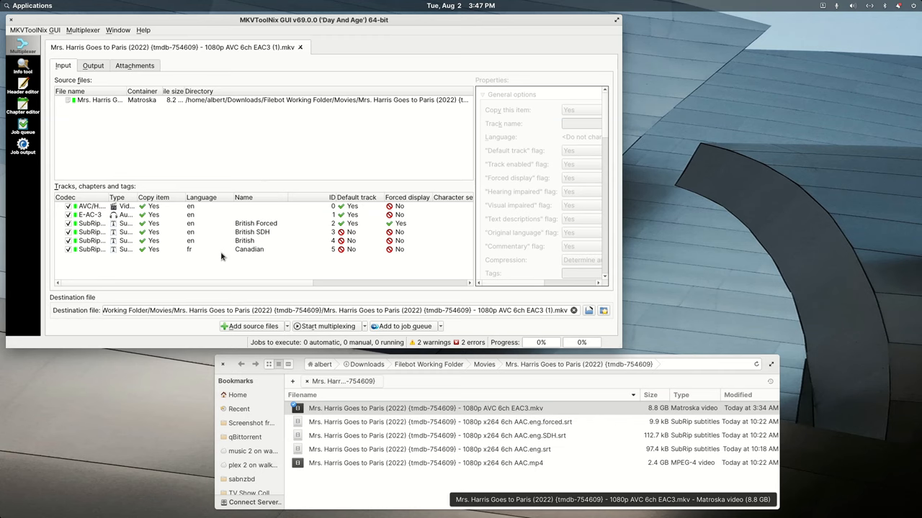
{"action": "mouse_move", "coordinate": [247, 256]}
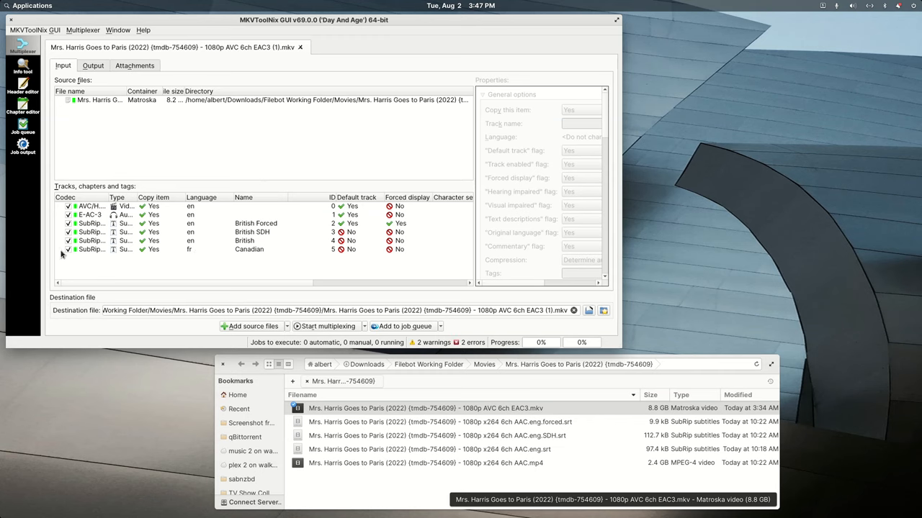
Select the British English subtitle track (ID 3) to display its properties panel
{"action": "left_click", "coordinate": [68, 249]}
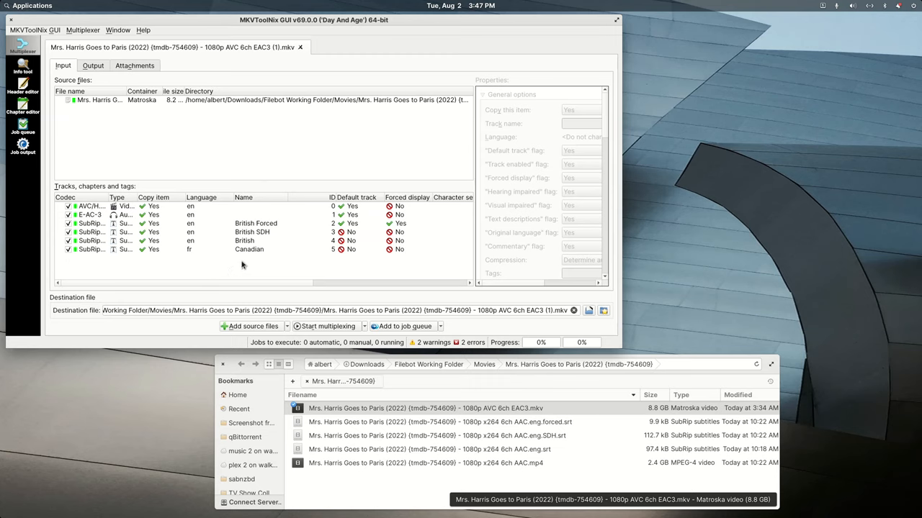
{"action": "mouse_move", "coordinate": [247, 241]}
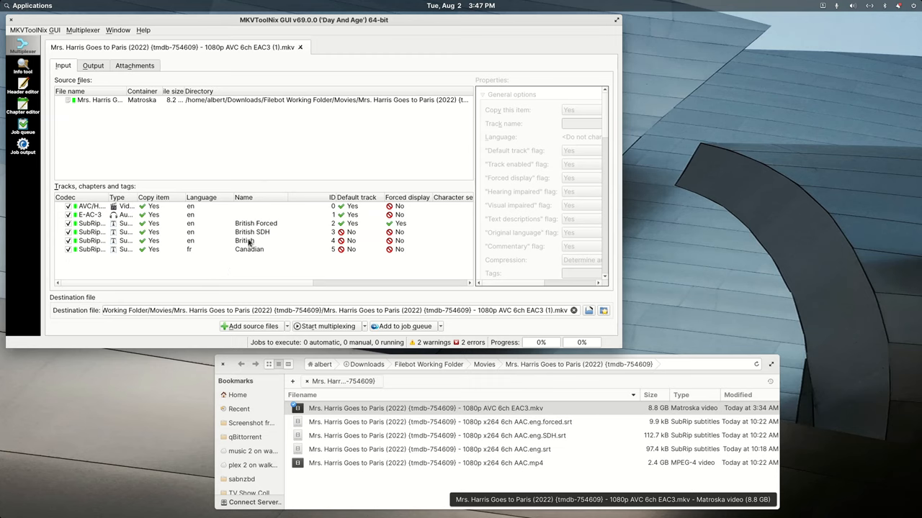
{"action": "left_click", "coordinate": [244, 240]}
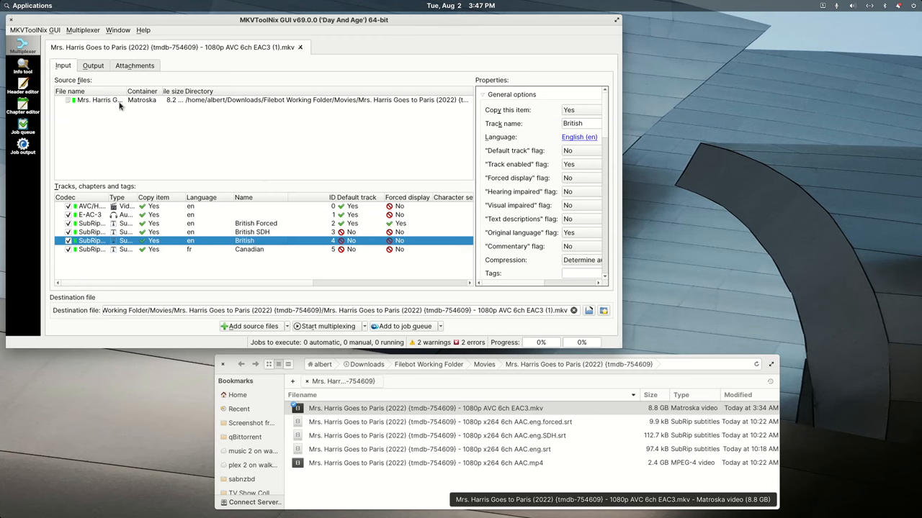
Replace the MKV source with the 1080p x264 AAC MP4 and review its AVC video and English AAC audio tracks
{"action": "right_click", "coordinate": [98, 99]}
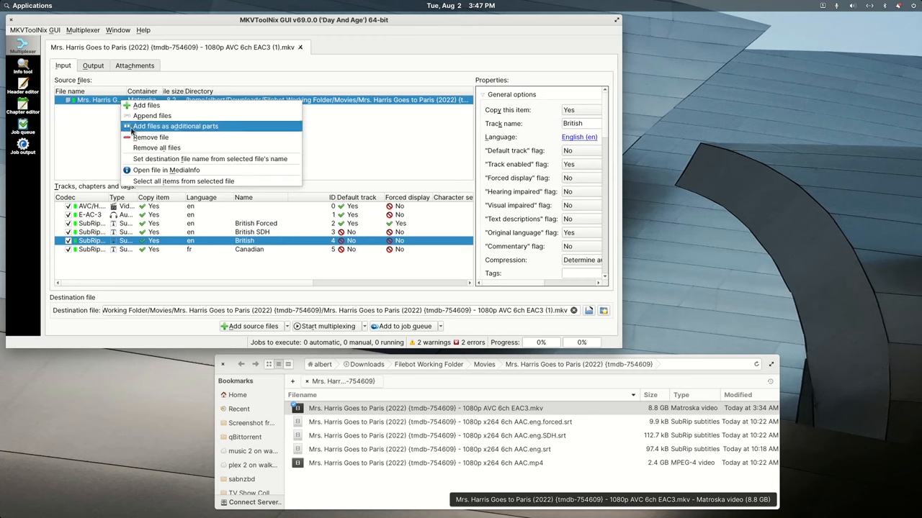
{"action": "left_click", "coordinate": [156, 146]}
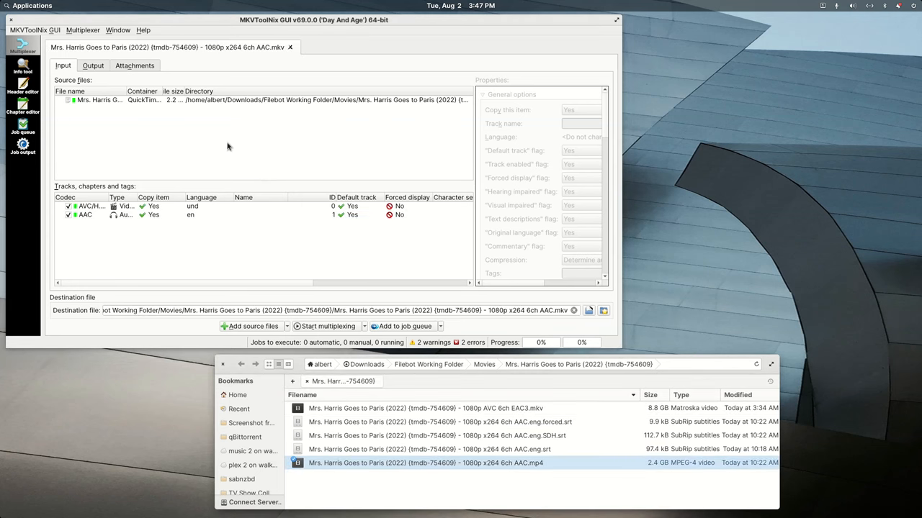
{"action": "mouse_move", "coordinate": [199, 181]}
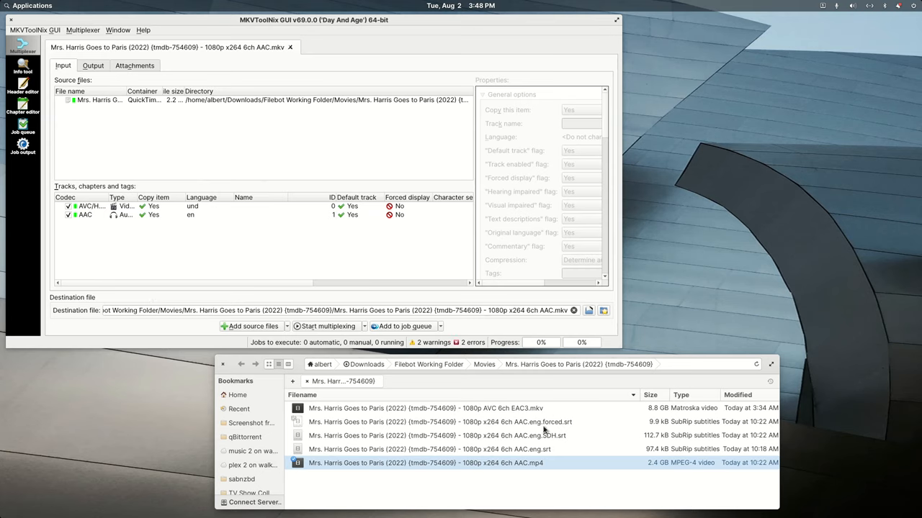
{"action": "mouse_move", "coordinate": [98, 215]}
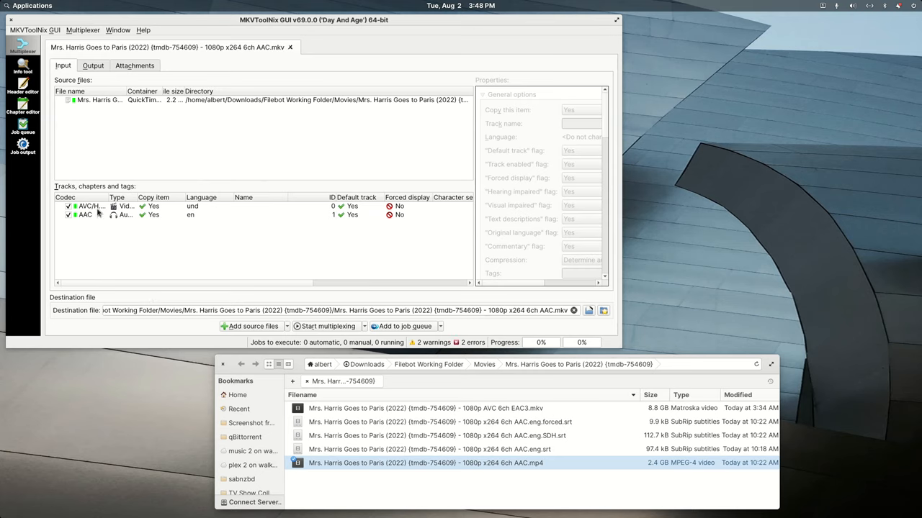
{"action": "left_click", "coordinate": [87, 206]}
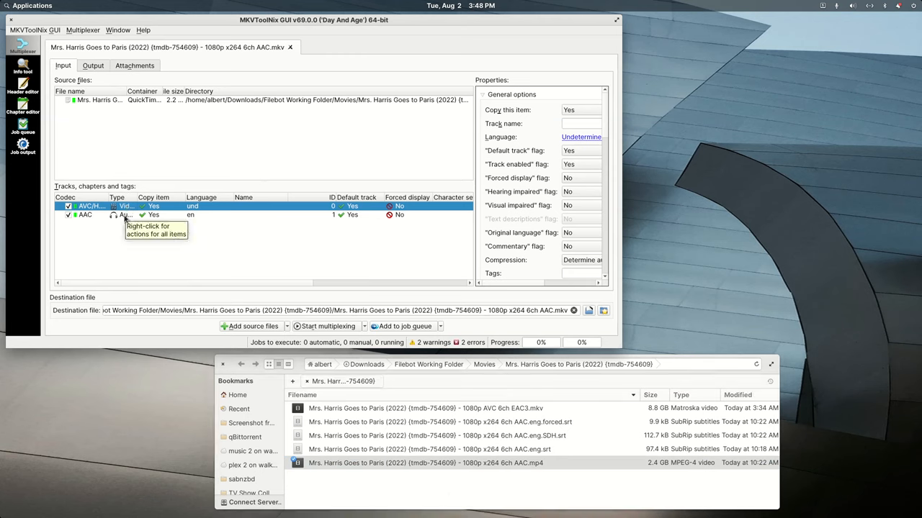
{"action": "left_click", "coordinate": [84, 215]}
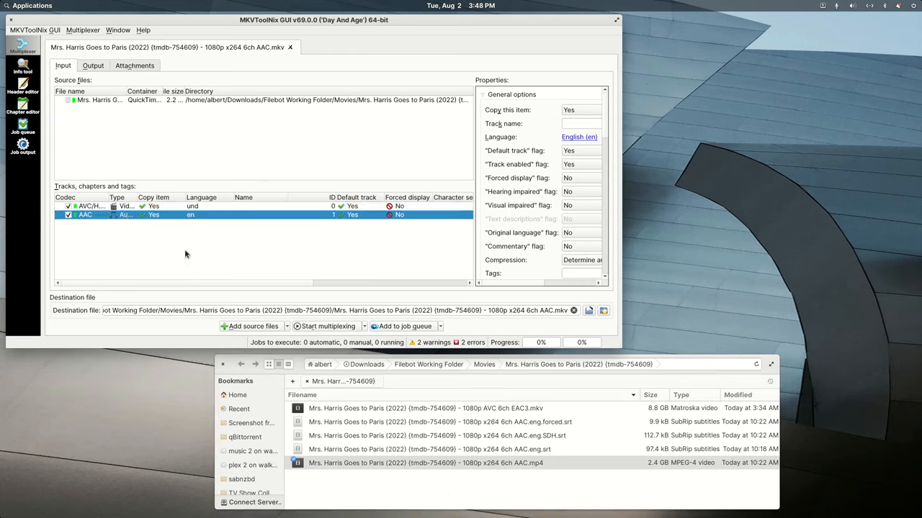
{"action": "mouse_move", "coordinate": [182, 255]}
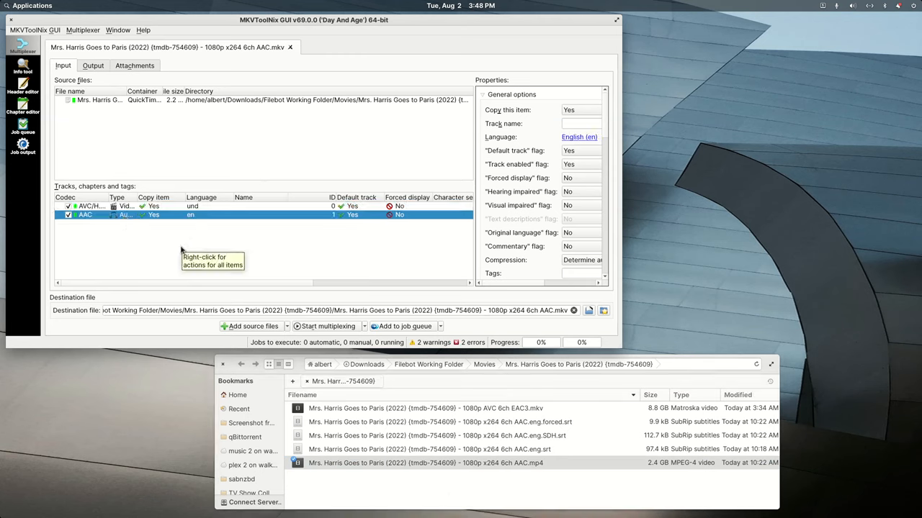
{"action": "mouse_move", "coordinate": [179, 228]}
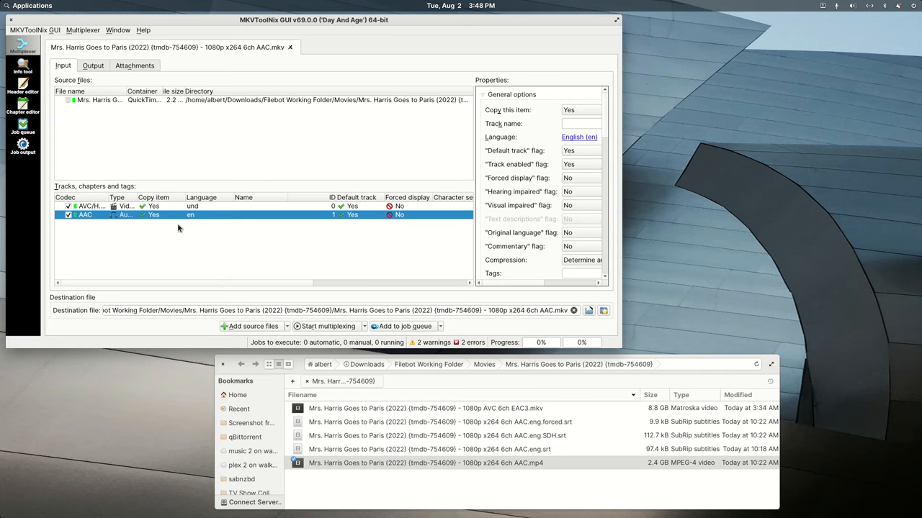
{"action": "mouse_move", "coordinate": [484, 409]}
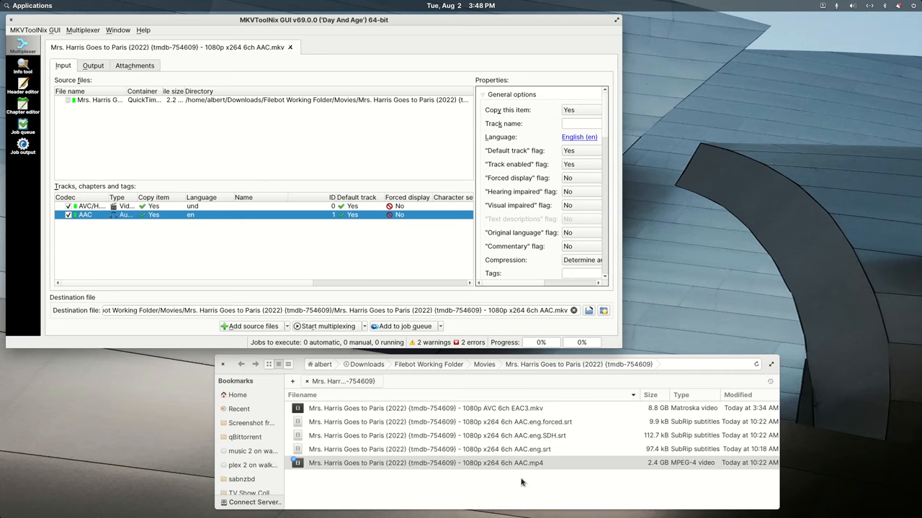
{"action": "mouse_move", "coordinate": [340, 262]}
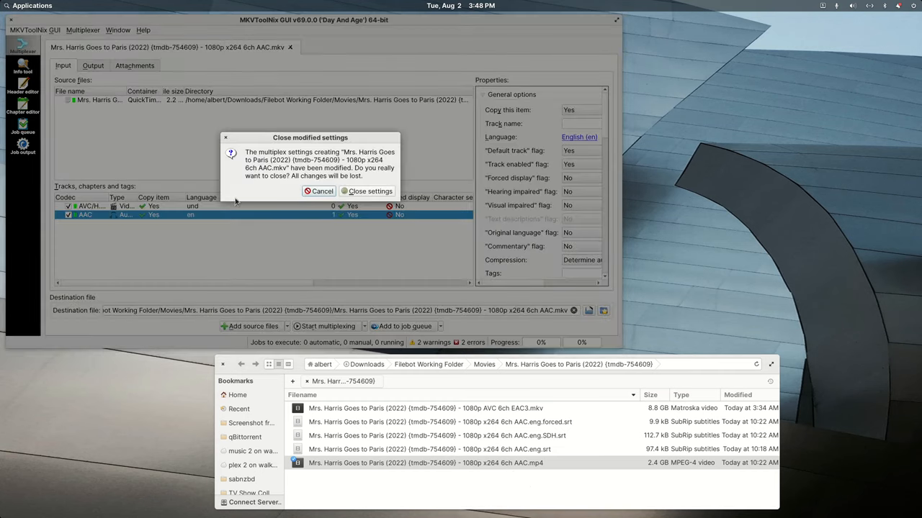
Close MKVToolNix without saving settings and select the forced English SRT in the movie folder
{"action": "left_click", "coordinate": [365, 190]}
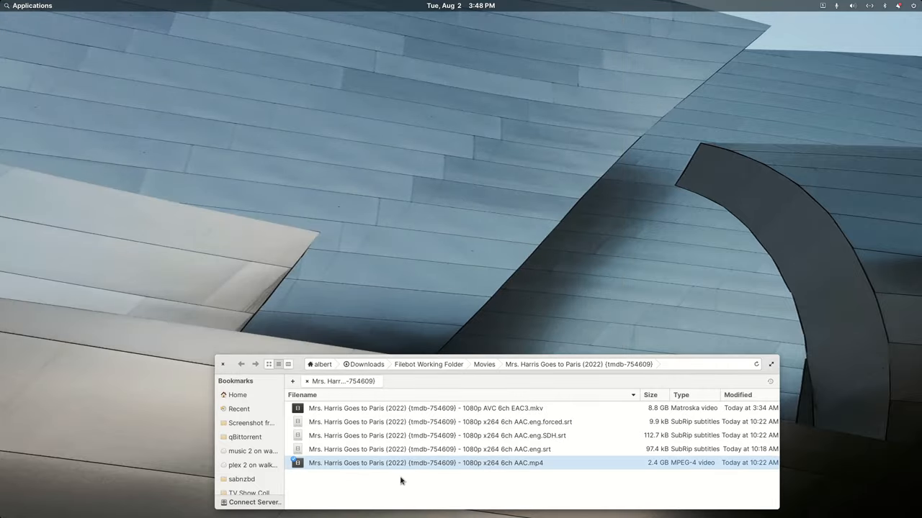
{"action": "mouse_move", "coordinate": [415, 470]}
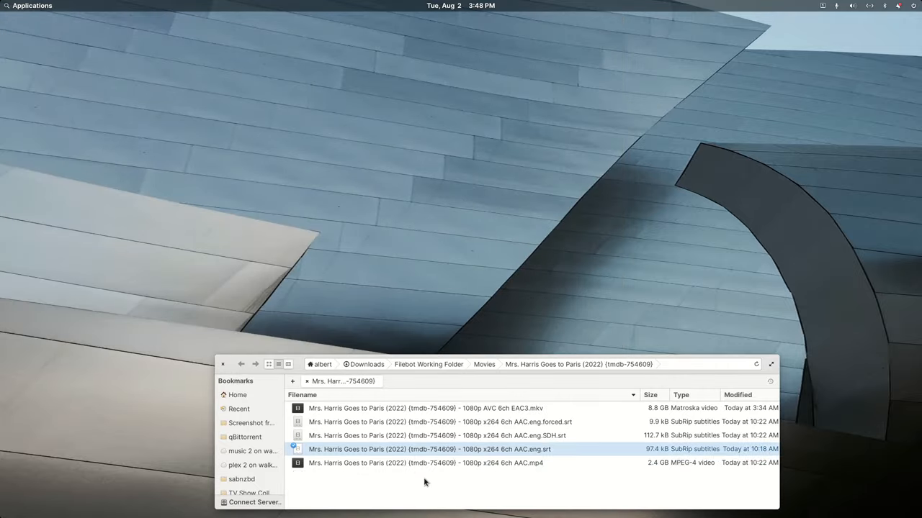
{"action": "left_click", "coordinate": [468, 422]}
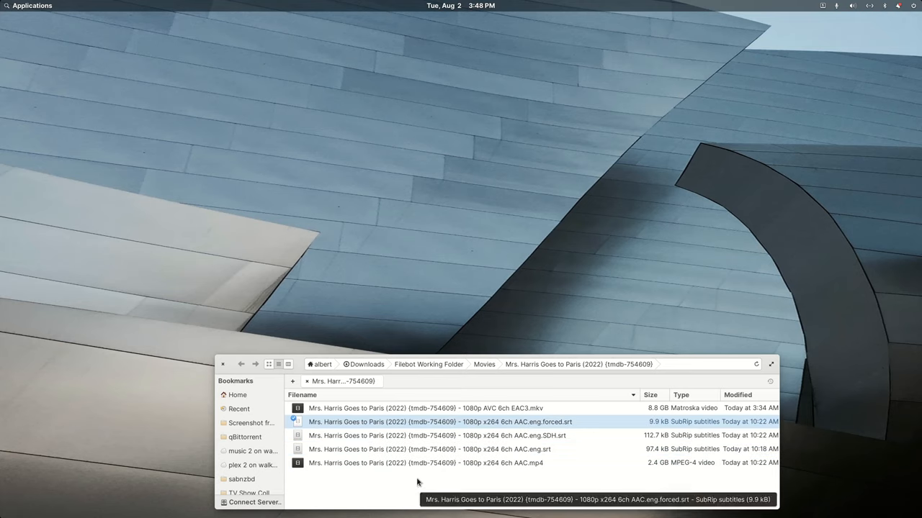
{"action": "mouse_move", "coordinate": [417, 478]}
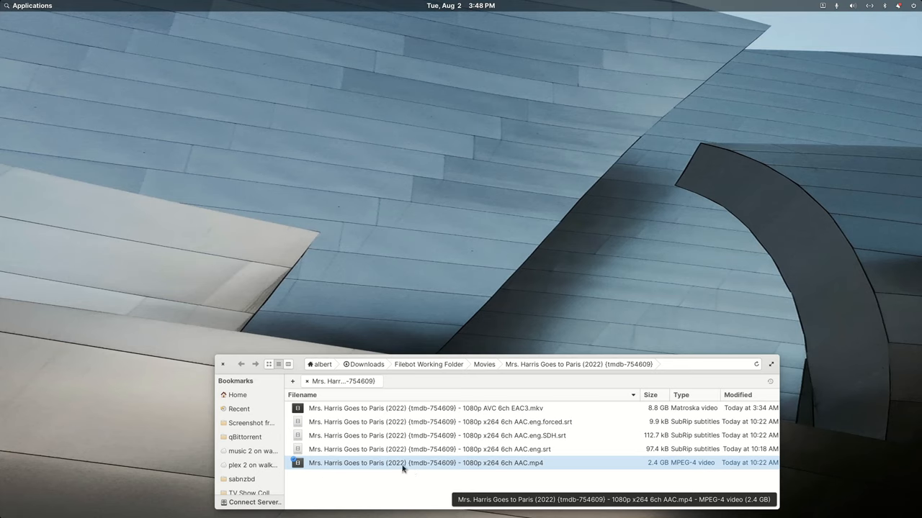
{"action": "mouse_move", "coordinate": [386, 471]}
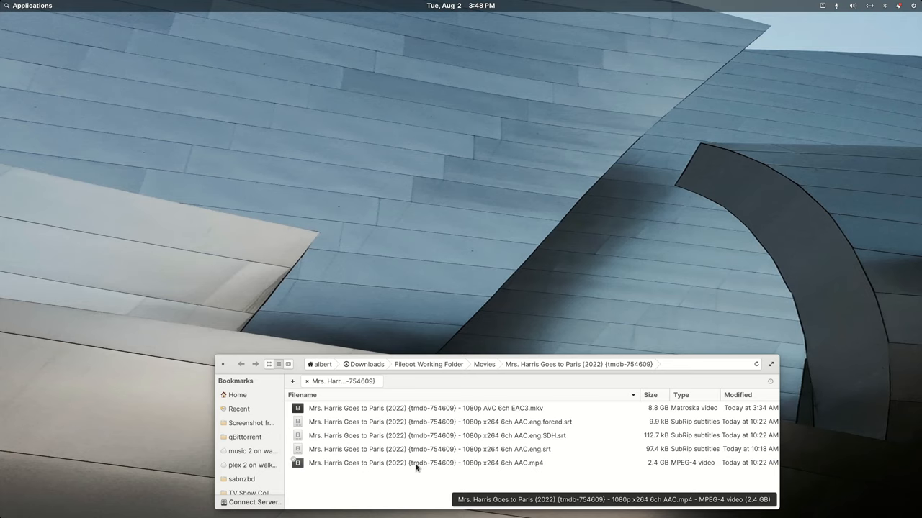
{"action": "mouse_move", "coordinate": [455, 468]}
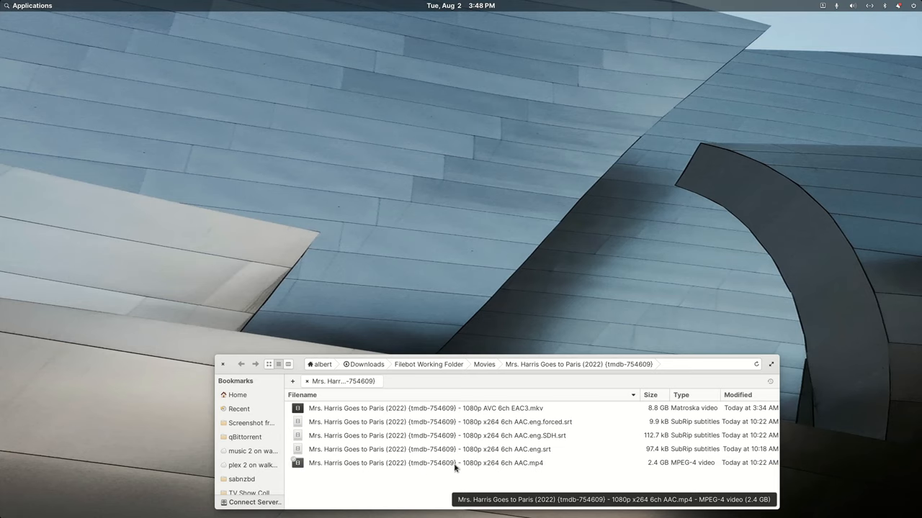
{"action": "mouse_move", "coordinate": [435, 471]}
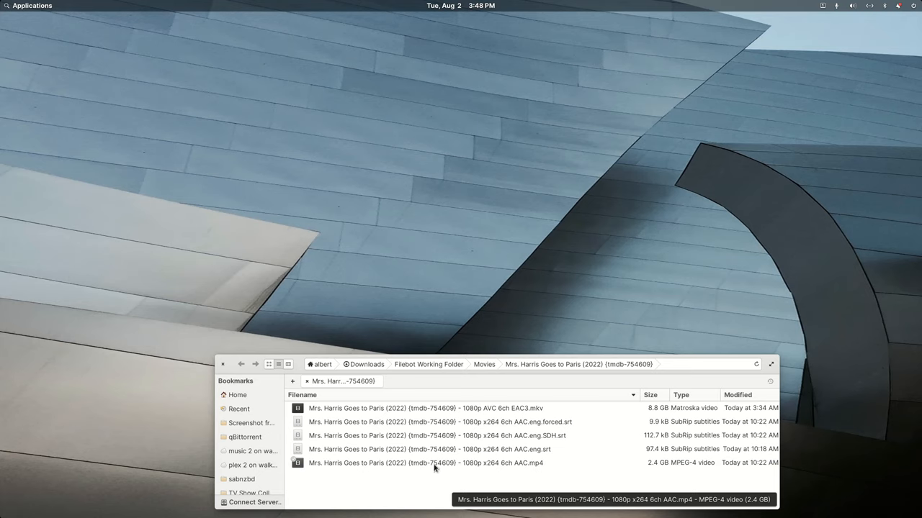
{"action": "mouse_move", "coordinate": [481, 471]}
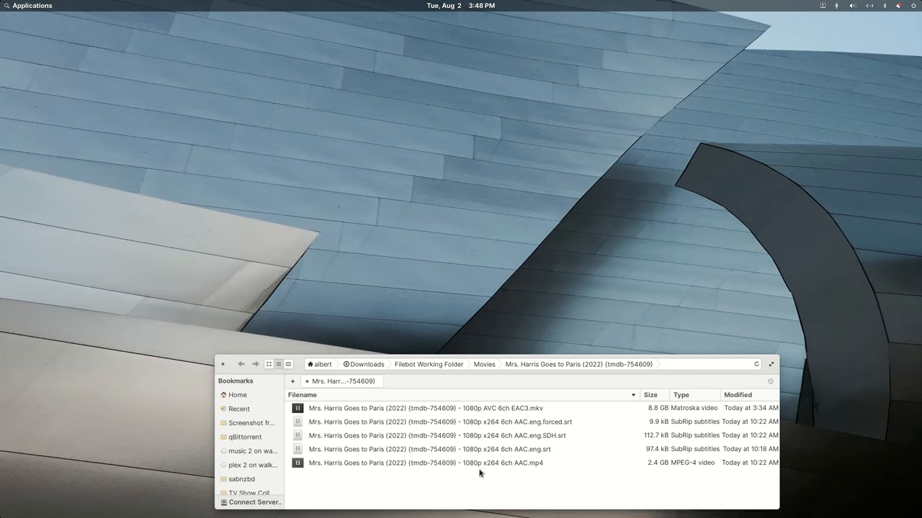
{"action": "mouse_move", "coordinate": [478, 475]}
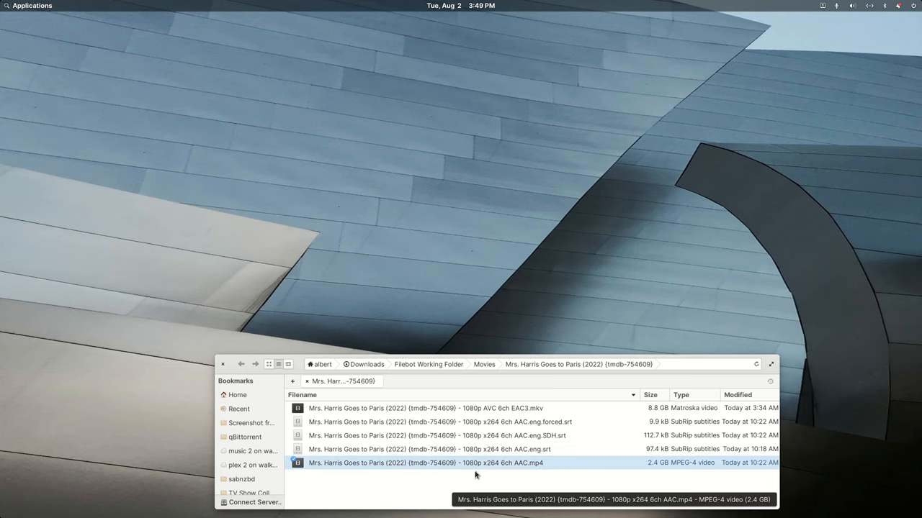
{"action": "mouse_move", "coordinate": [470, 478]}
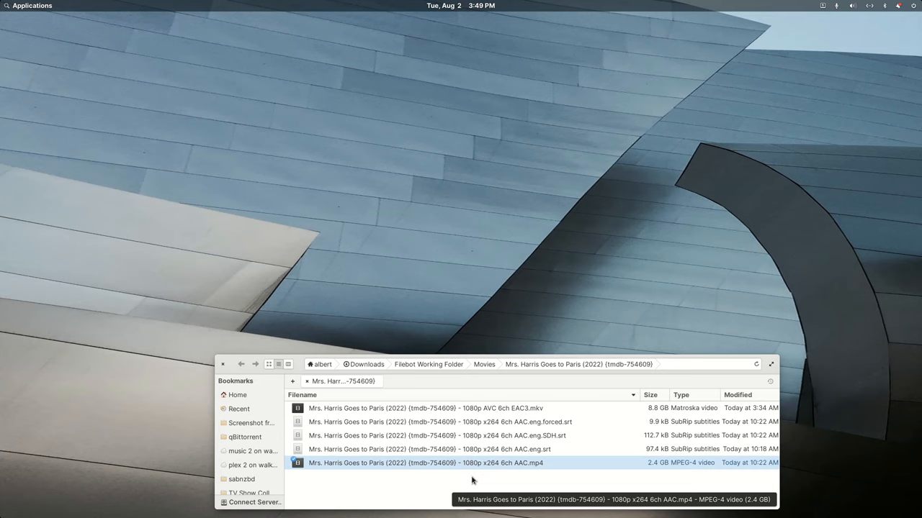
{"action": "mouse_move", "coordinate": [481, 483]}
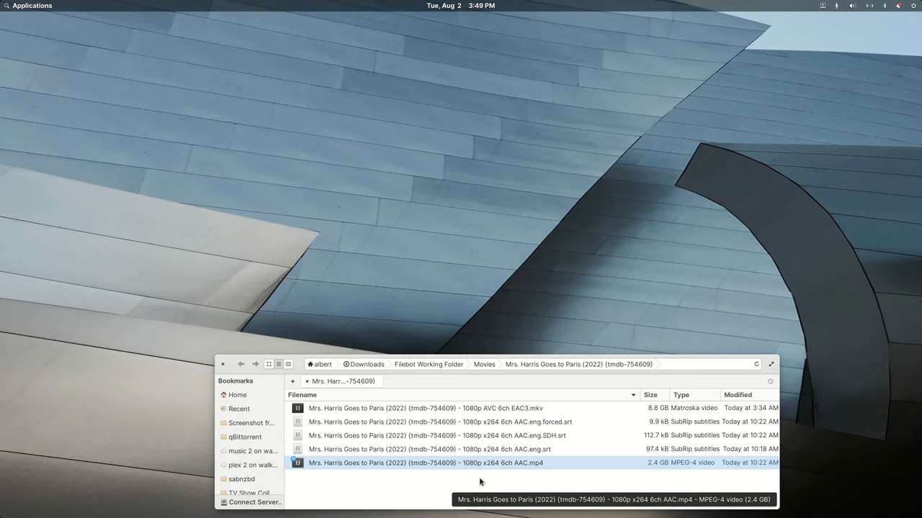
{"action": "mouse_move", "coordinate": [480, 472]}
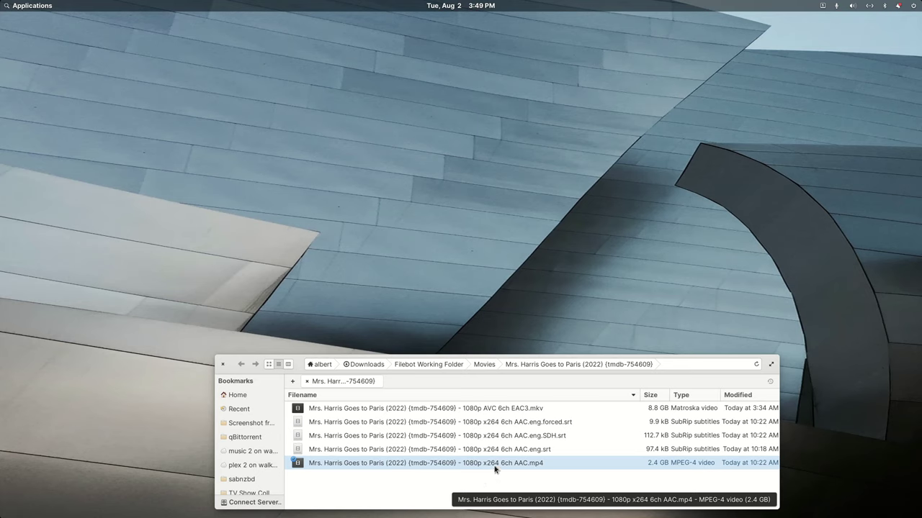
{"action": "mouse_move", "coordinate": [498, 469]}
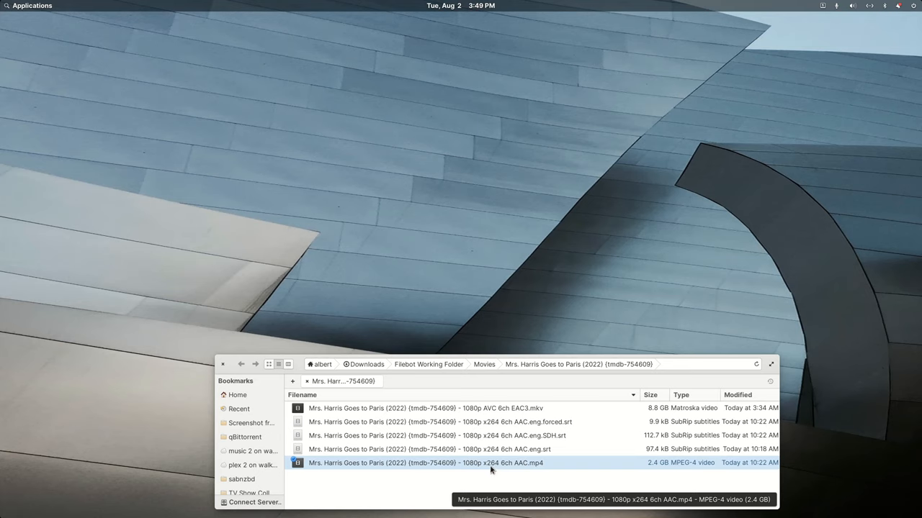
{"action": "mouse_move", "coordinate": [492, 472]}
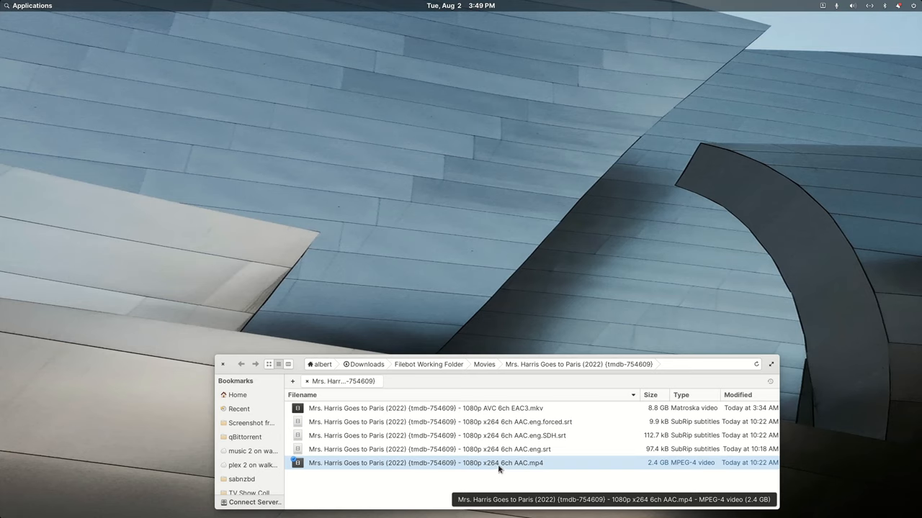
{"action": "mouse_move", "coordinate": [486, 467]}
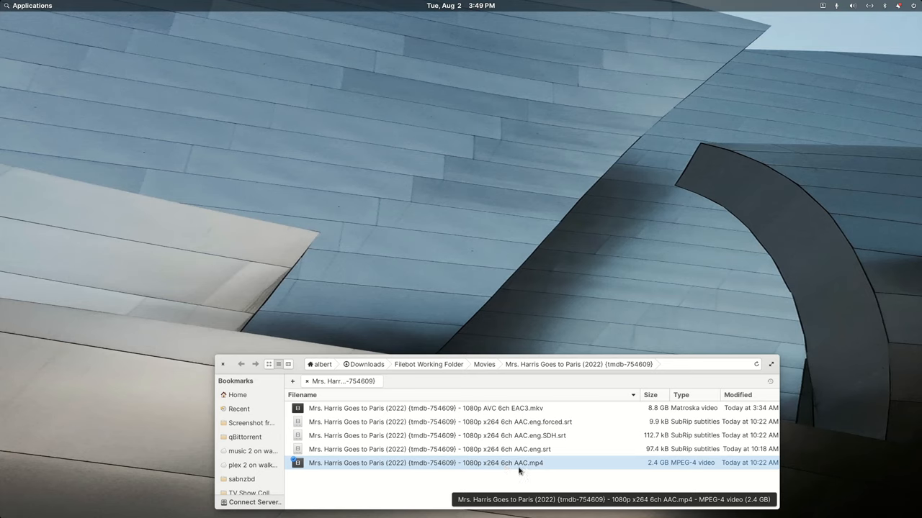
{"action": "mouse_move", "coordinate": [518, 415]}
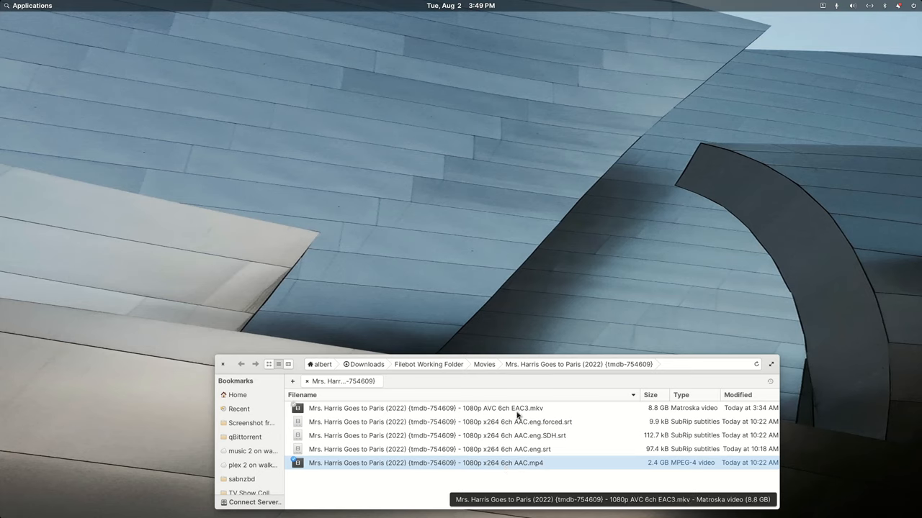
{"action": "mouse_move", "coordinate": [526, 415]}
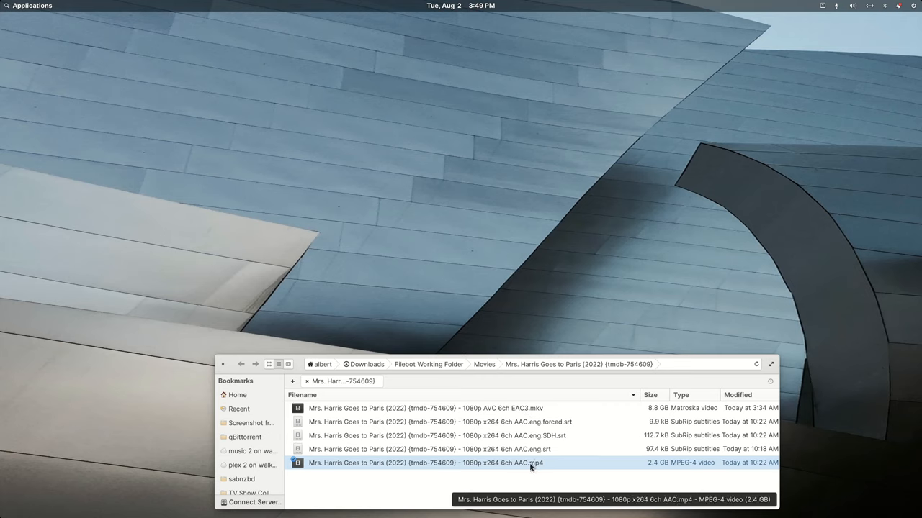
{"action": "mouse_move", "coordinate": [520, 458]}
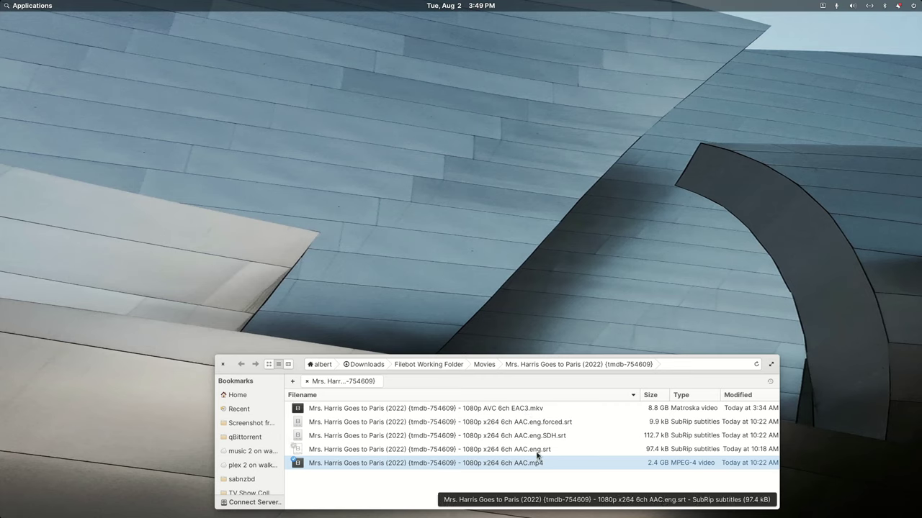
{"action": "mouse_move", "coordinate": [537, 475]}
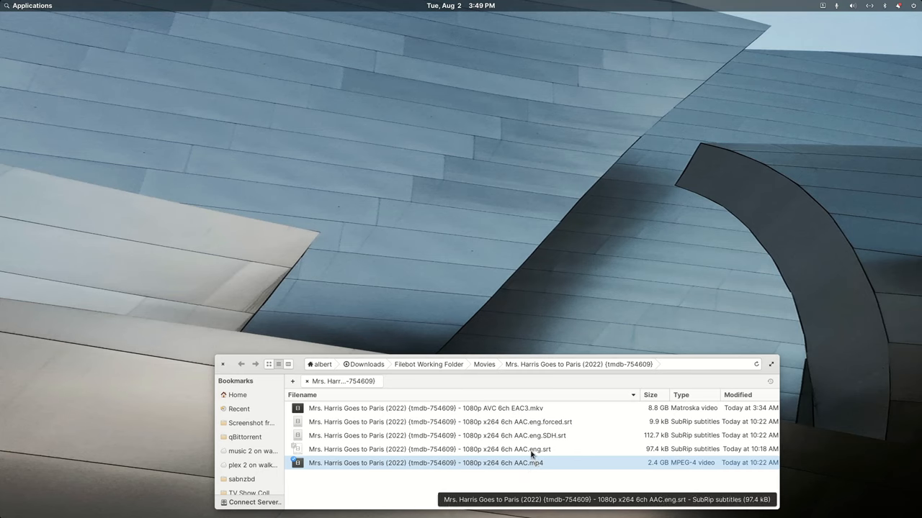
{"action": "mouse_move", "coordinate": [530, 455]}
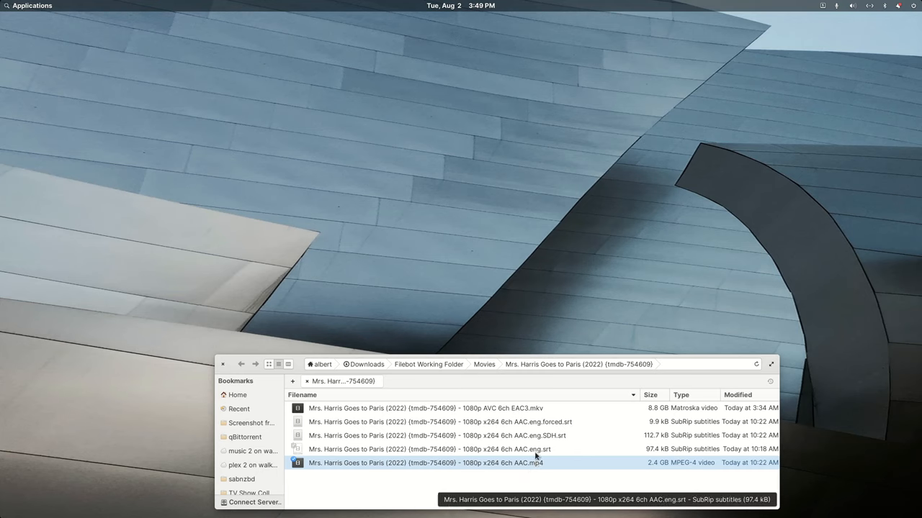
{"action": "mouse_move", "coordinate": [540, 451]}
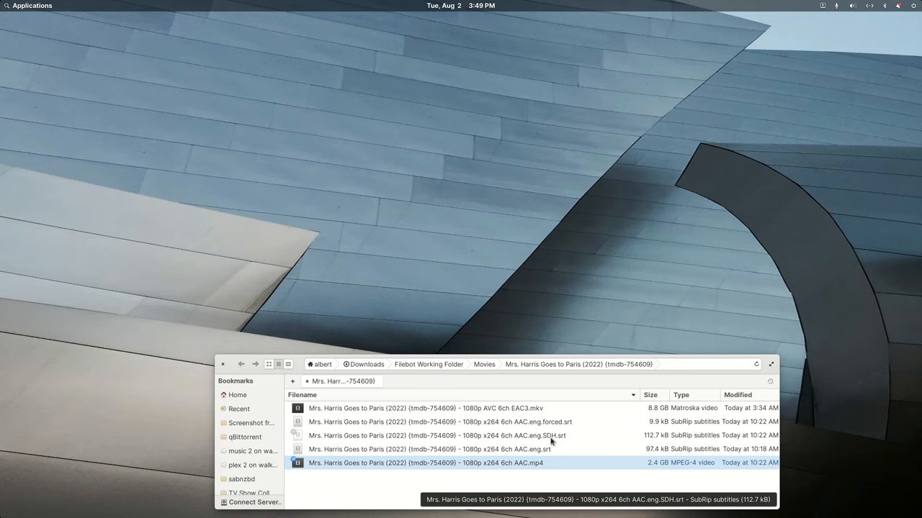
{"action": "mouse_move", "coordinate": [553, 455]}
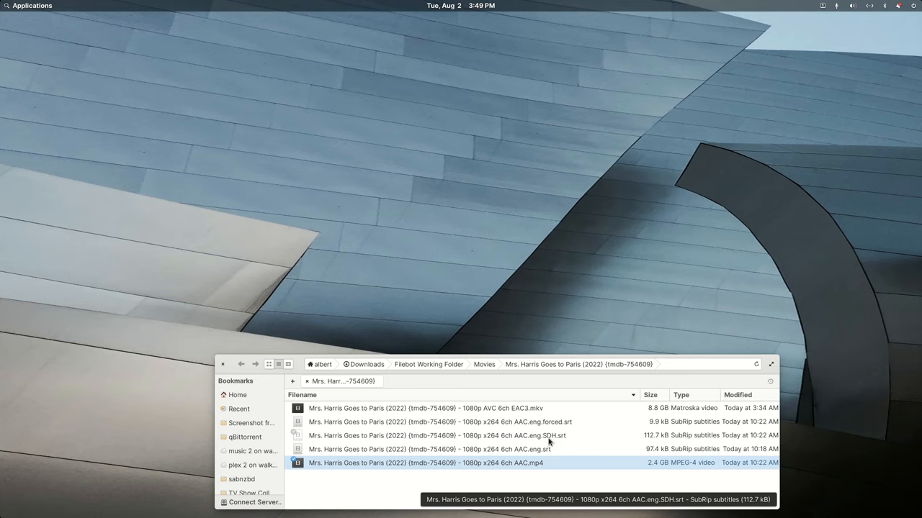
{"action": "mouse_move", "coordinate": [516, 430]}
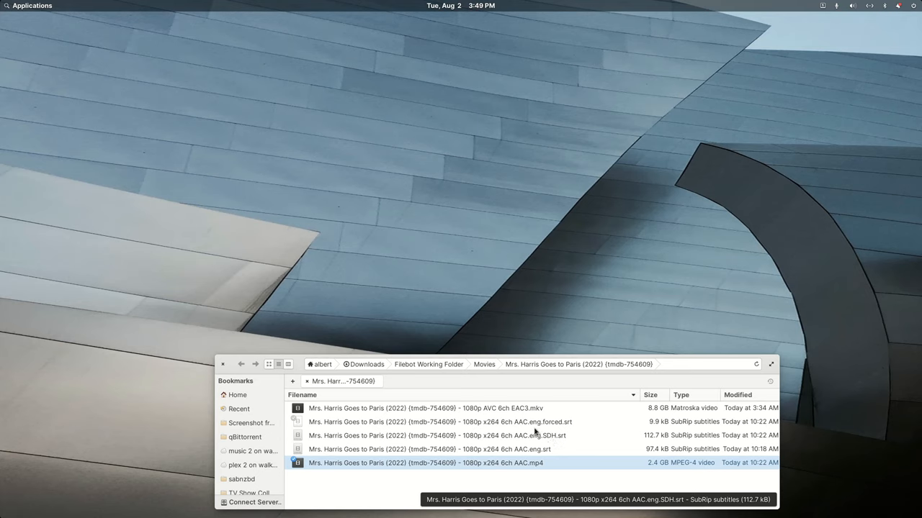
{"action": "mouse_move", "coordinate": [540, 428]}
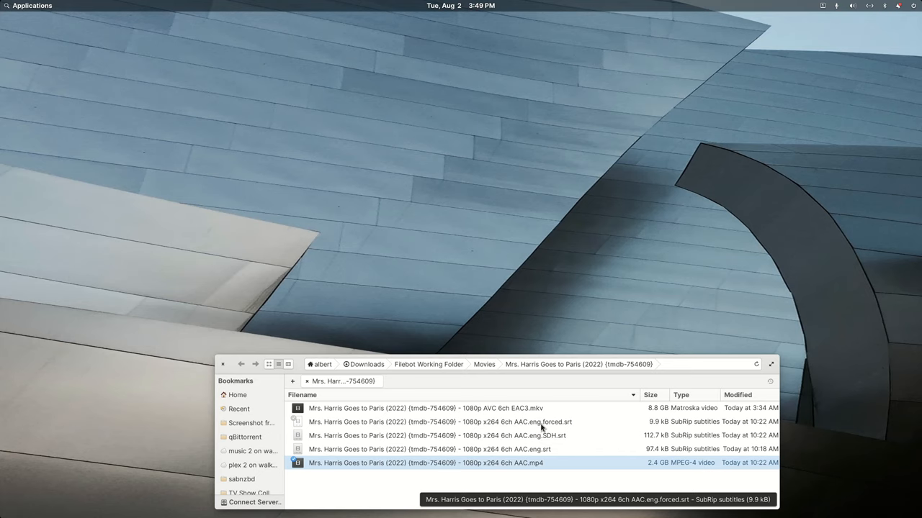
{"action": "mouse_move", "coordinate": [536, 429]}
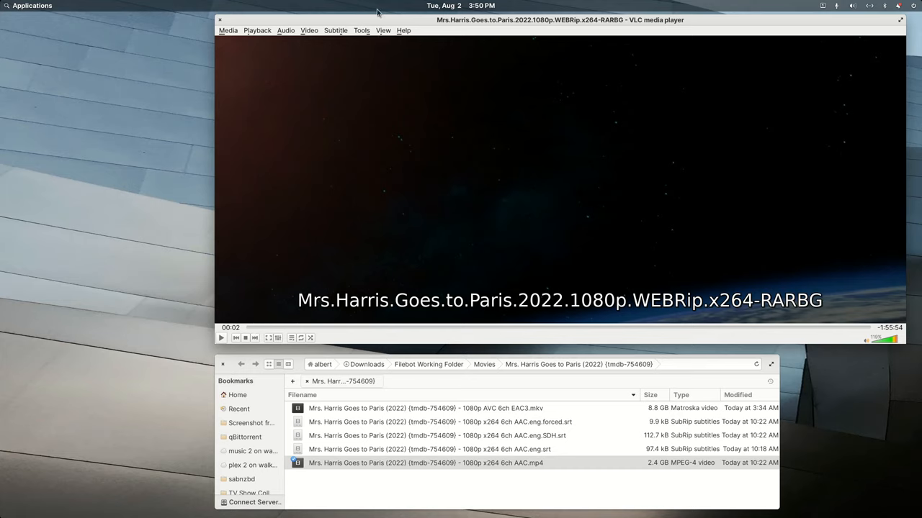
List the MP4's forced, SDH and English subtitle tracks in VLC, then dismiss the list
{"action": "left_click", "coordinate": [337, 30]}
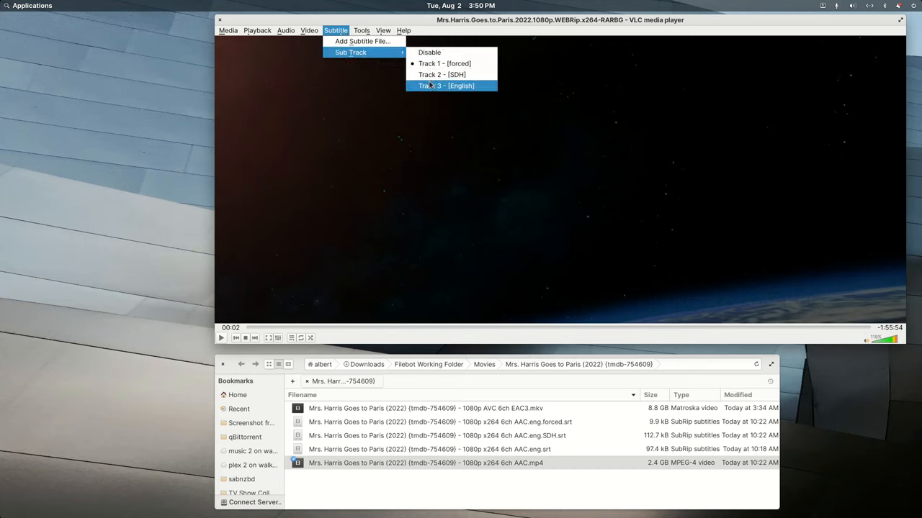
{"action": "mouse_move", "coordinate": [443, 63]}
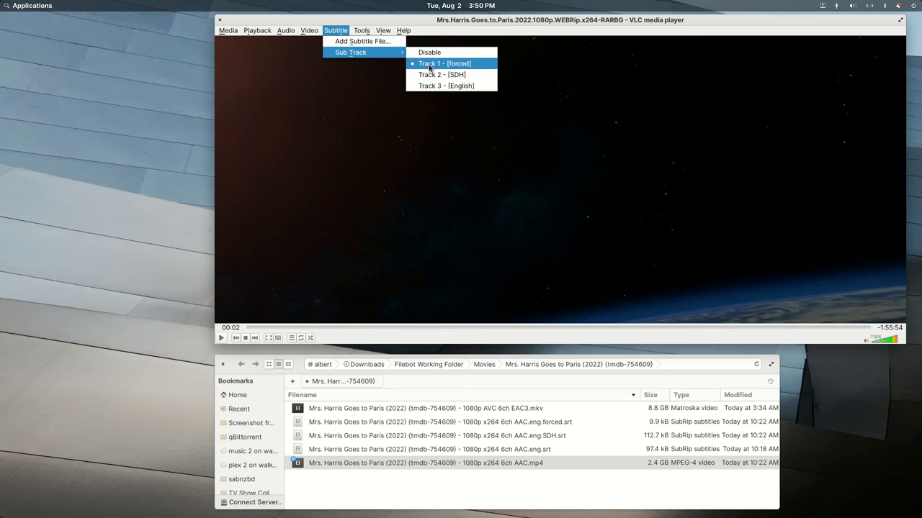
{"action": "left_click", "coordinate": [227, 30]}
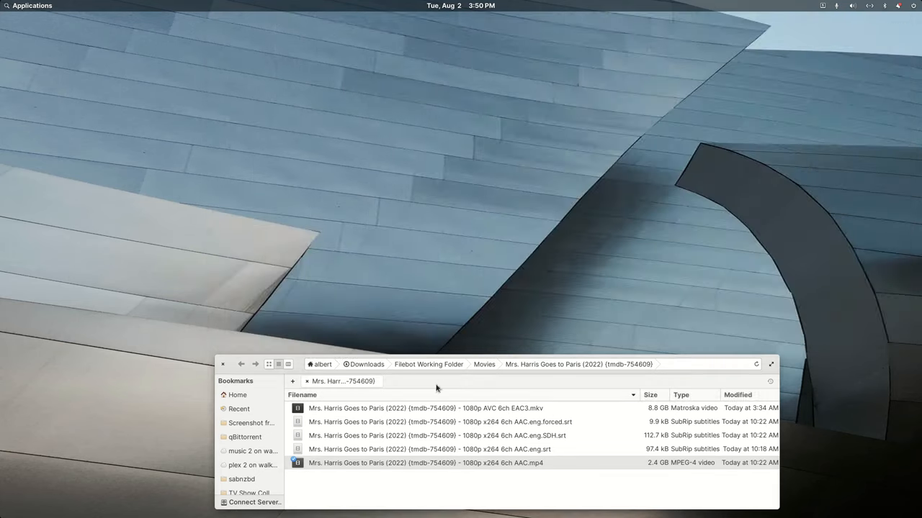
Play the MKV in VLC and list its British Forced, SDH, English and Canadian French subtitle tracks
{"action": "double_click", "coordinate": [425, 409]}
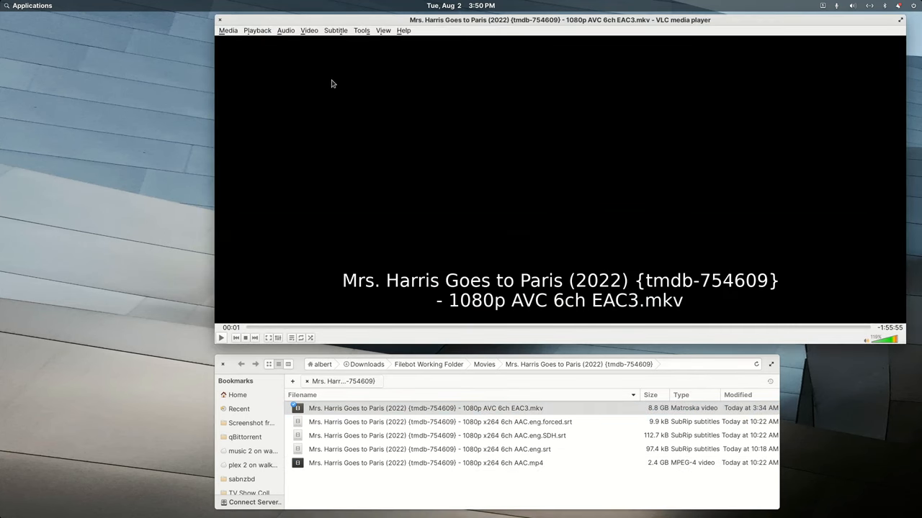
{"action": "left_click", "coordinate": [335, 31]}
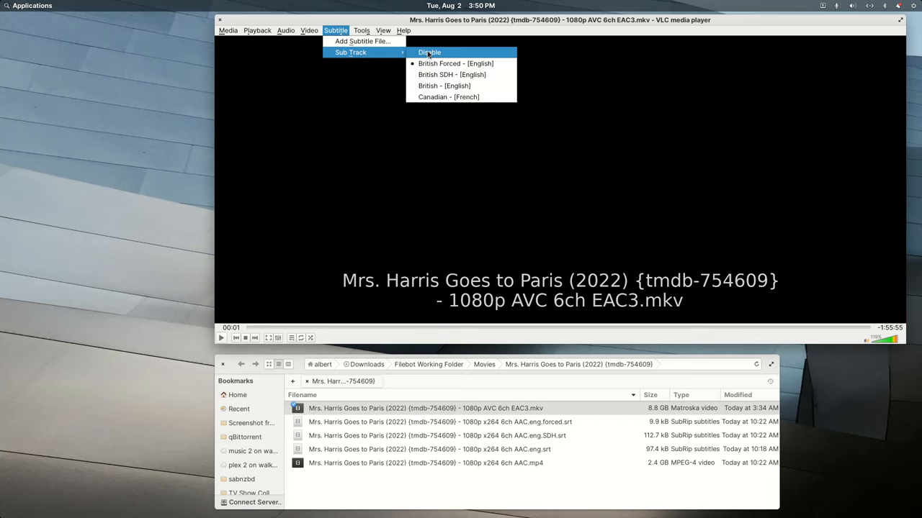
{"action": "mouse_move", "coordinate": [447, 96]}
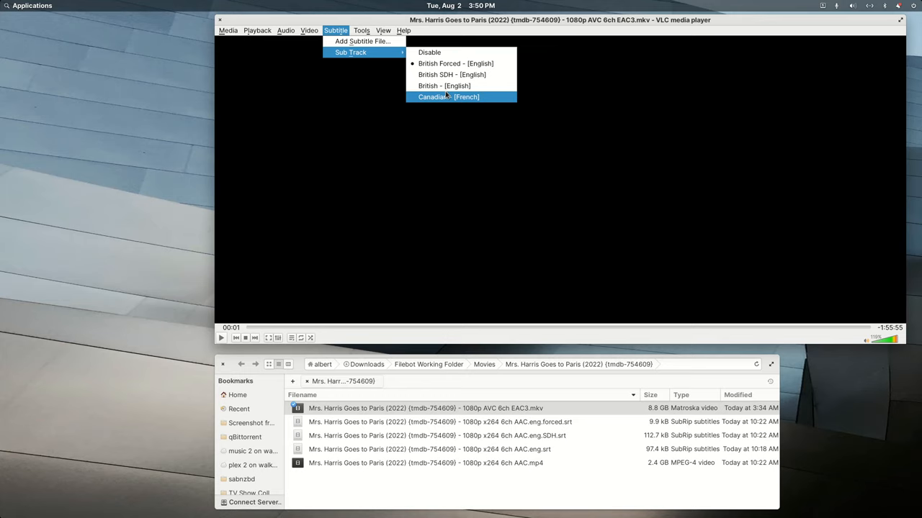
{"action": "mouse_move", "coordinate": [429, 97]}
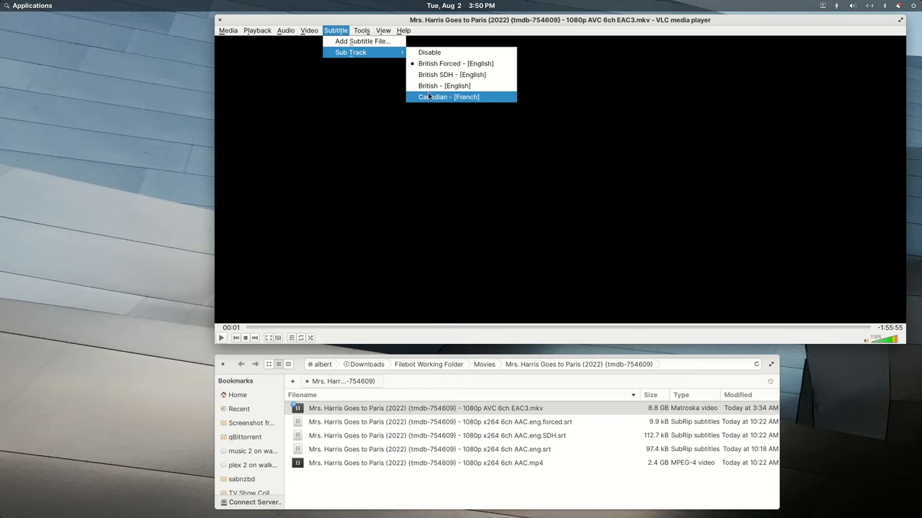
{"action": "left_click", "coordinate": [461, 98]}
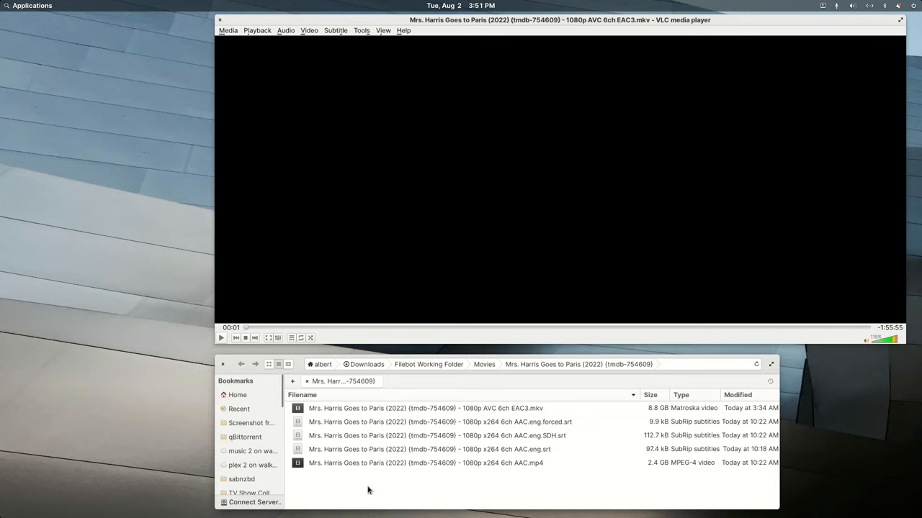
{"action": "mouse_move", "coordinate": [423, 468]}
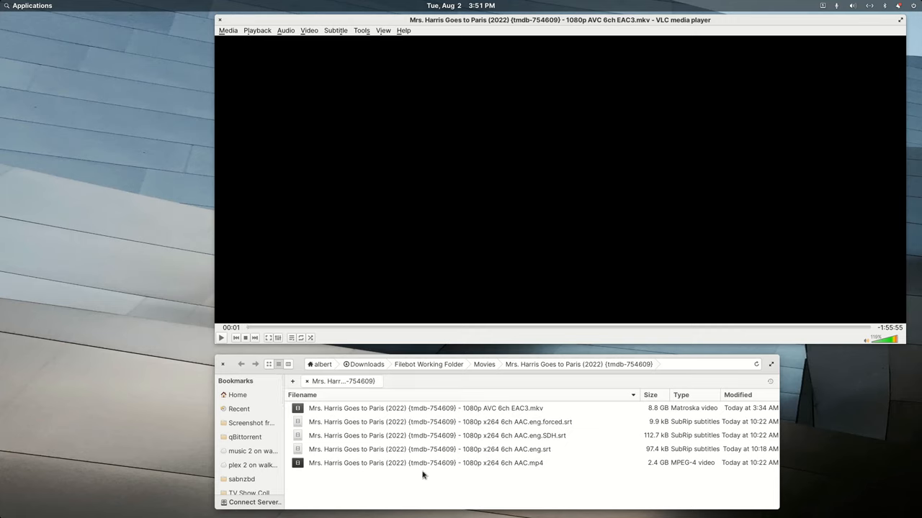
{"action": "mouse_move", "coordinate": [426, 475]}
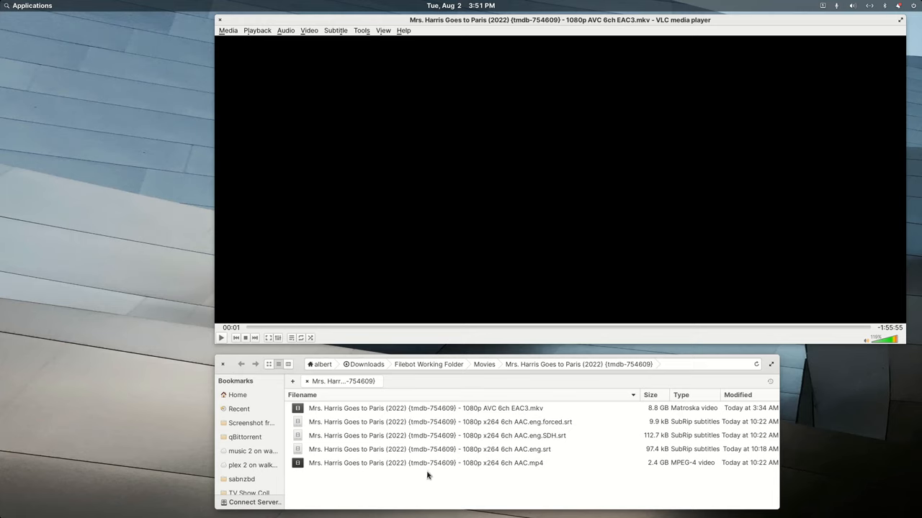
{"action": "mouse_move", "coordinate": [429, 478]}
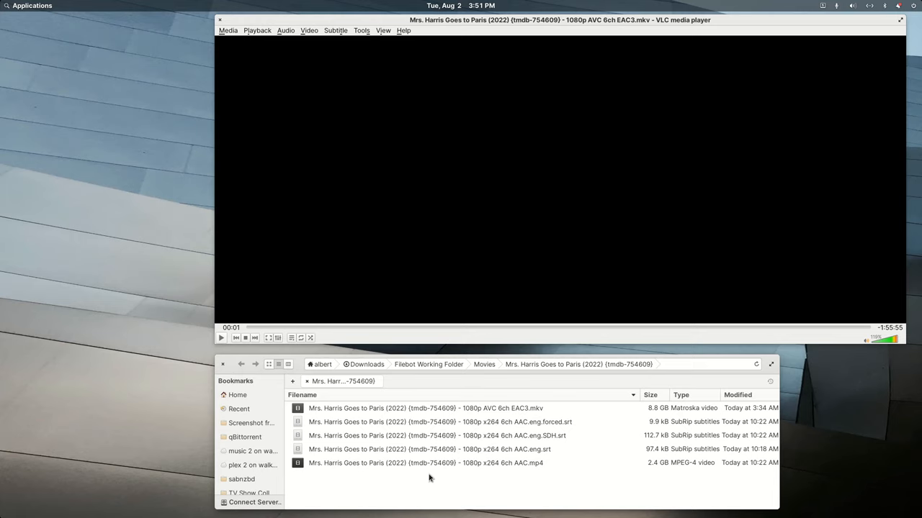
{"action": "mouse_move", "coordinate": [442, 484]}
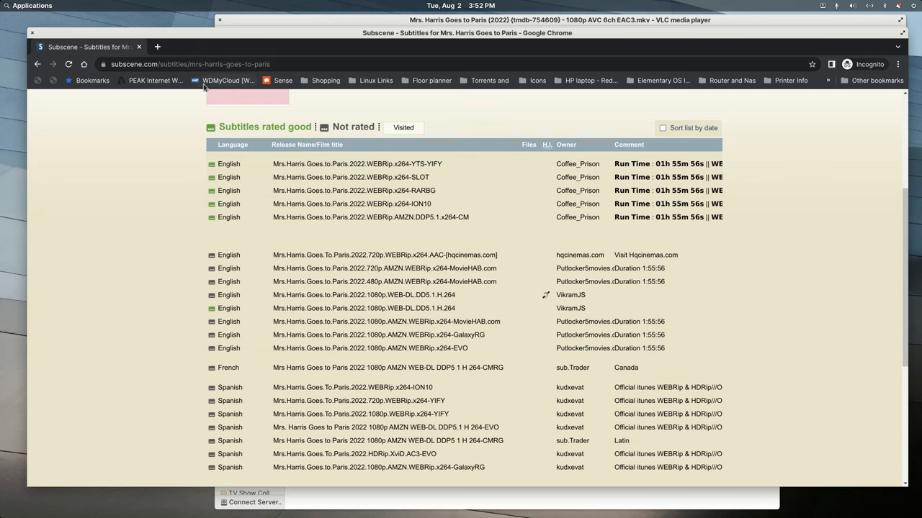
{"action": "mouse_move", "coordinate": [438, 284]}
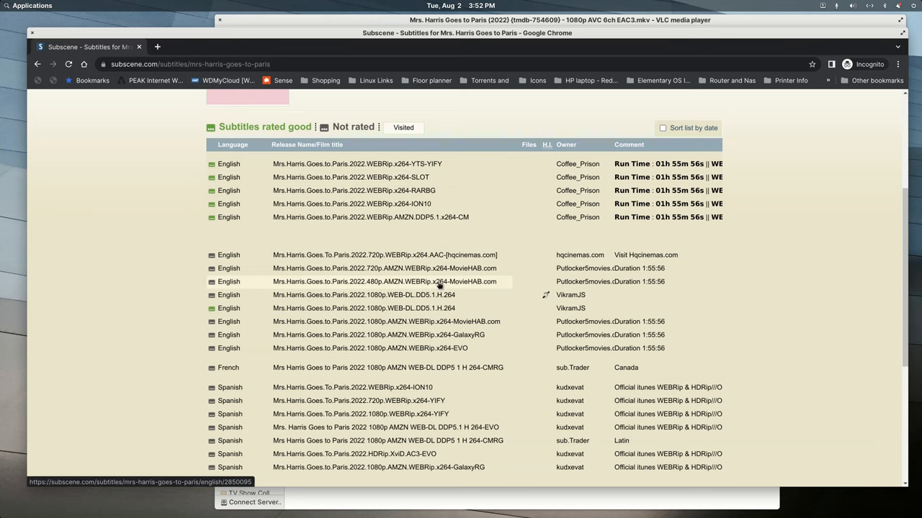
{"action": "mouse_move", "coordinate": [444, 311]}
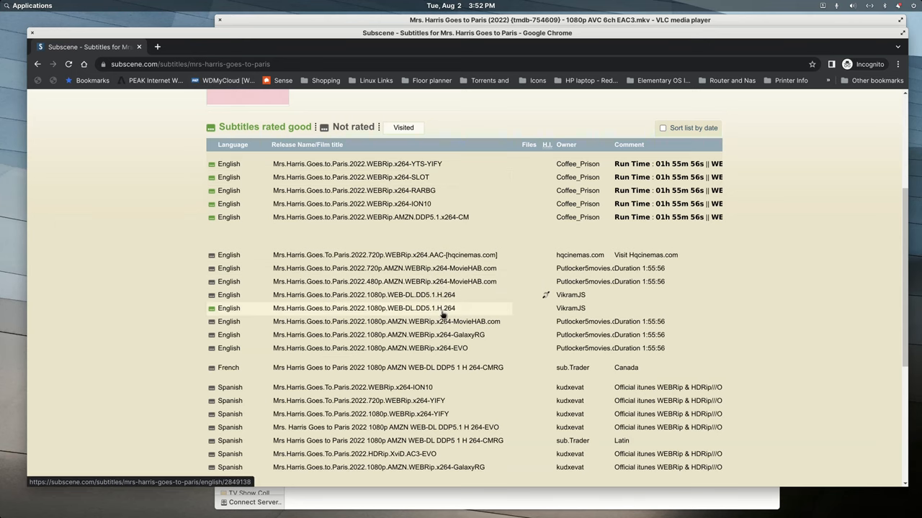
{"action": "scroll", "scroll_direction": "down", "scroll_amount": 3}
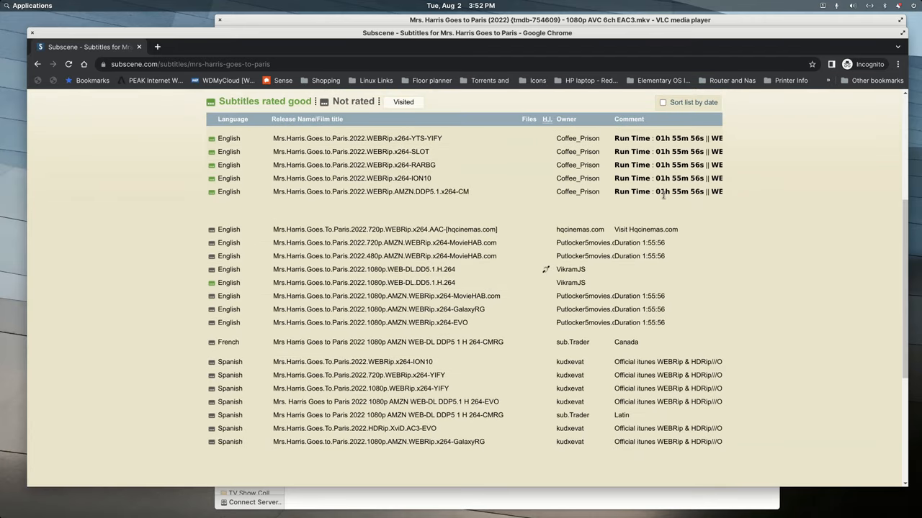
{"action": "mouse_move", "coordinate": [706, 322]}
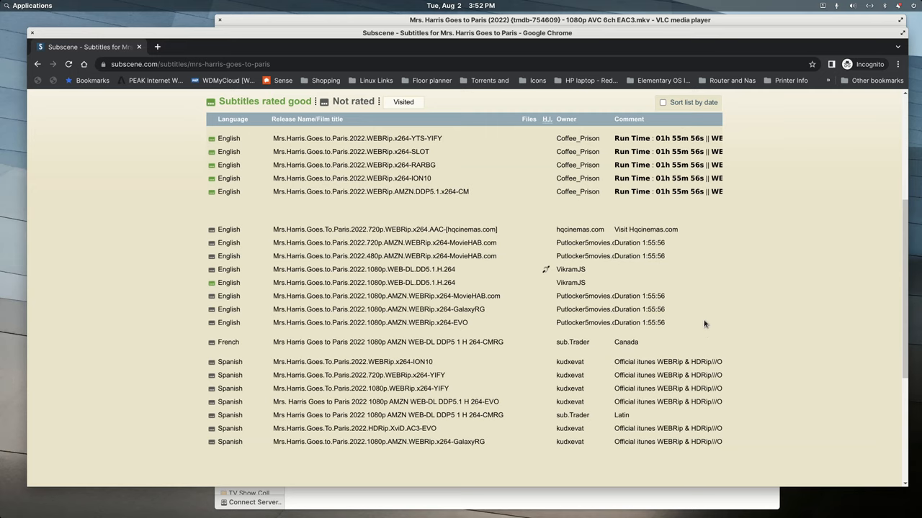
{"action": "mouse_move", "coordinate": [602, 478]}
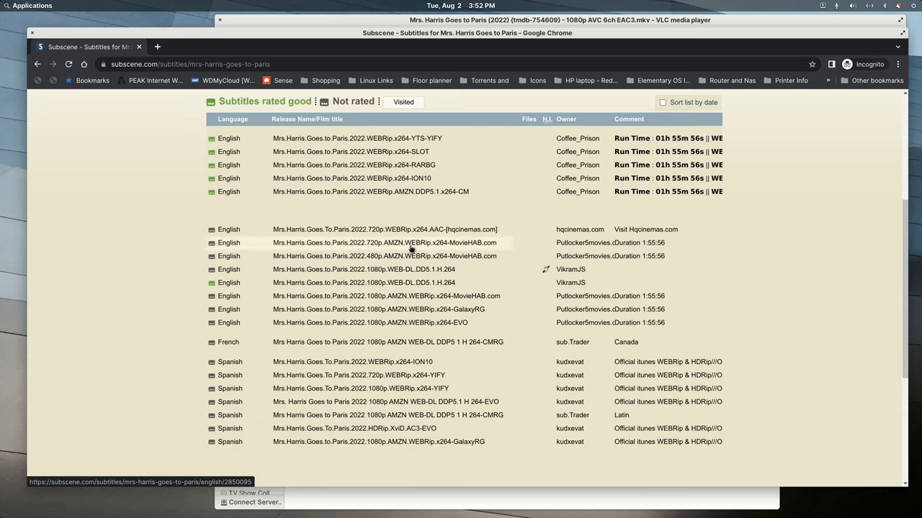
{"action": "mouse_move", "coordinate": [512, 213]}
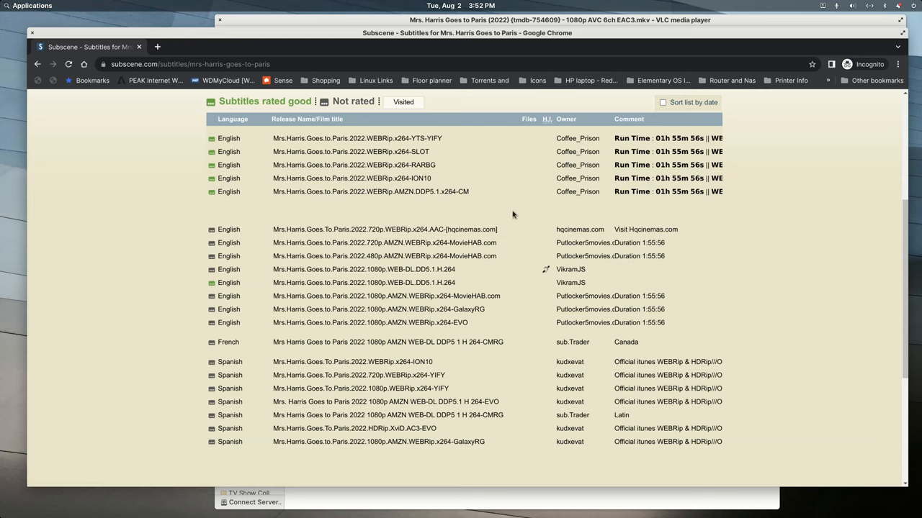
{"action": "mouse_move", "coordinate": [504, 209]}
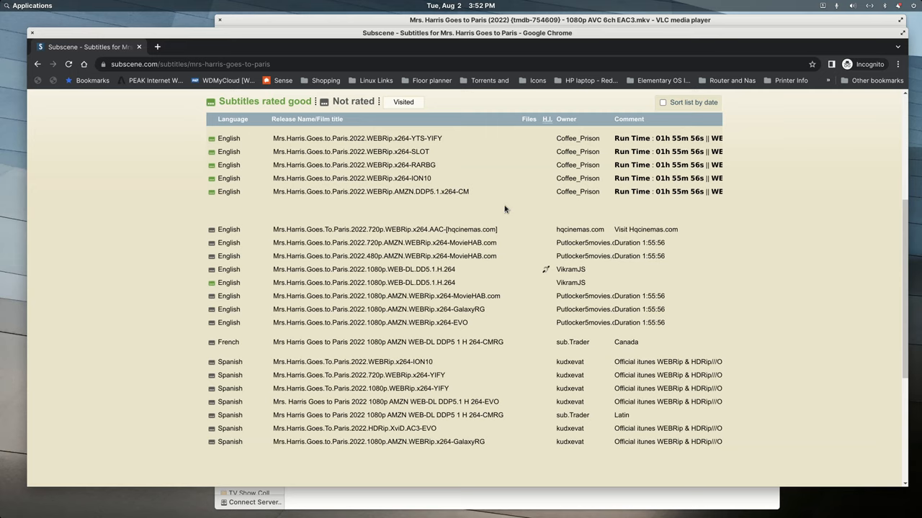
{"action": "mouse_move", "coordinate": [504, 209]}
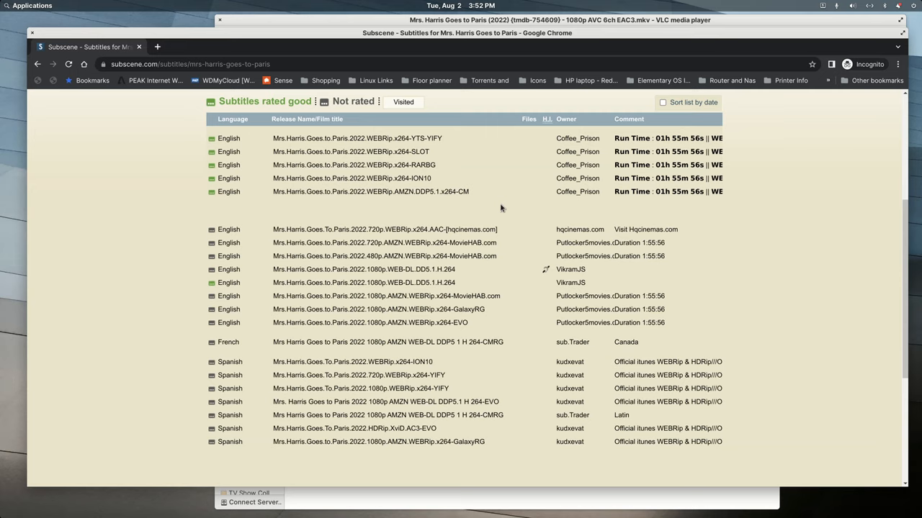
{"action": "mouse_move", "coordinate": [501, 207]}
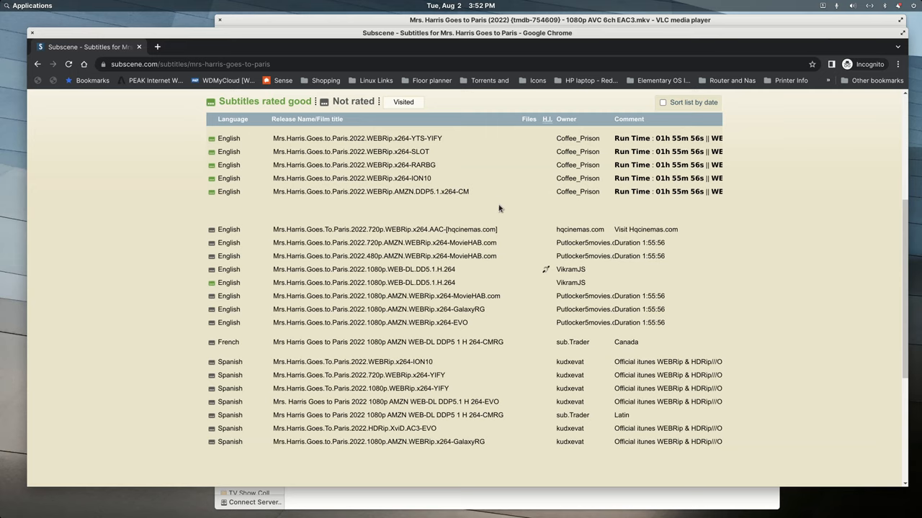
{"action": "mouse_move", "coordinate": [421, 180]}
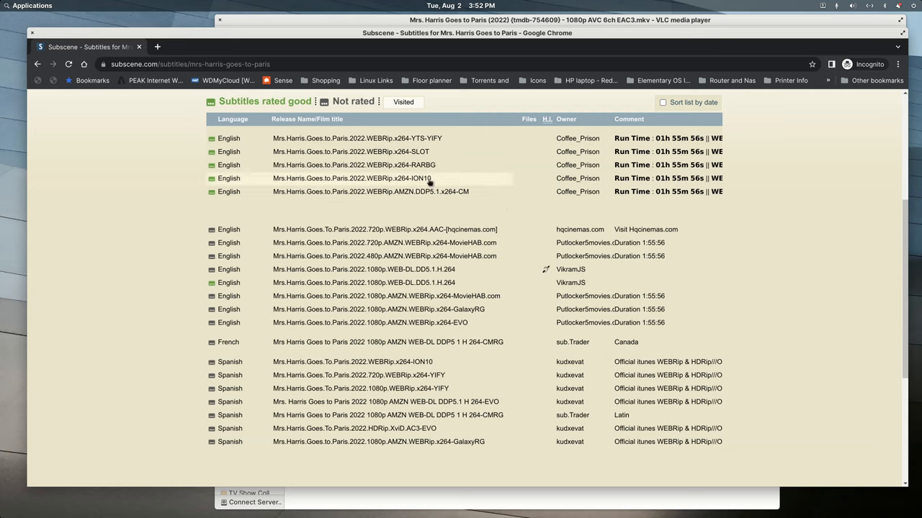
{"action": "mouse_move", "coordinate": [437, 170]}
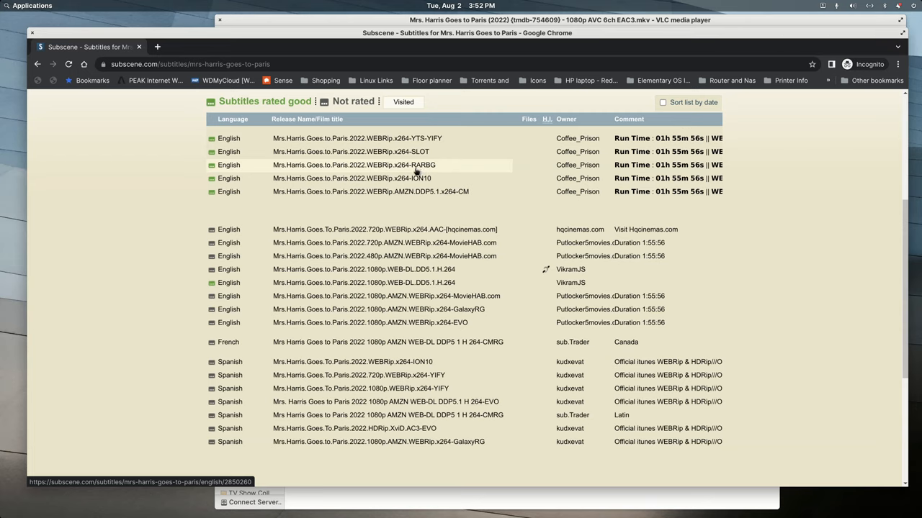
{"action": "mouse_move", "coordinate": [414, 178]}
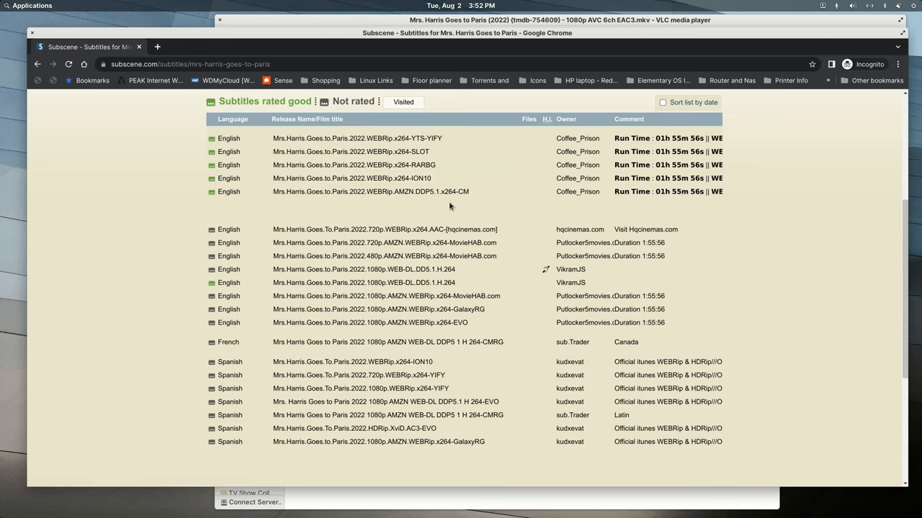
{"action": "mouse_move", "coordinate": [281, 200]}
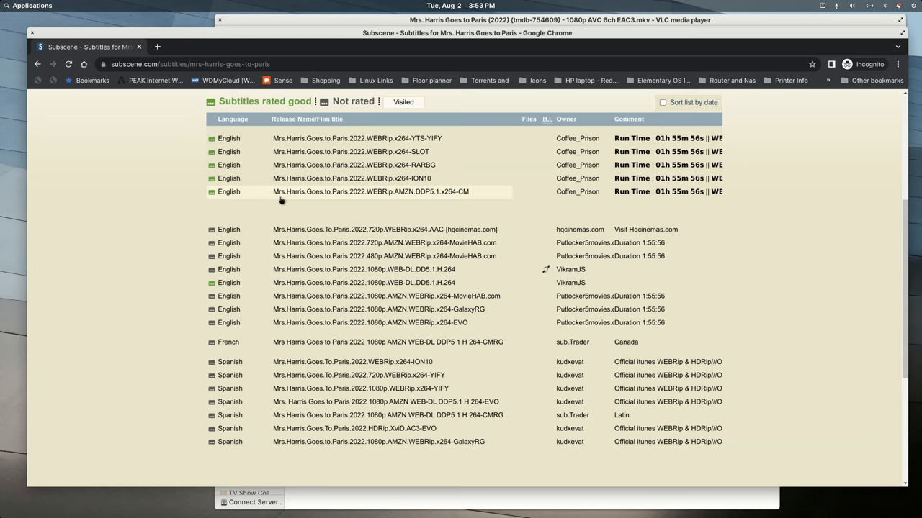
{"action": "mouse_move", "coordinate": [353, 215]}
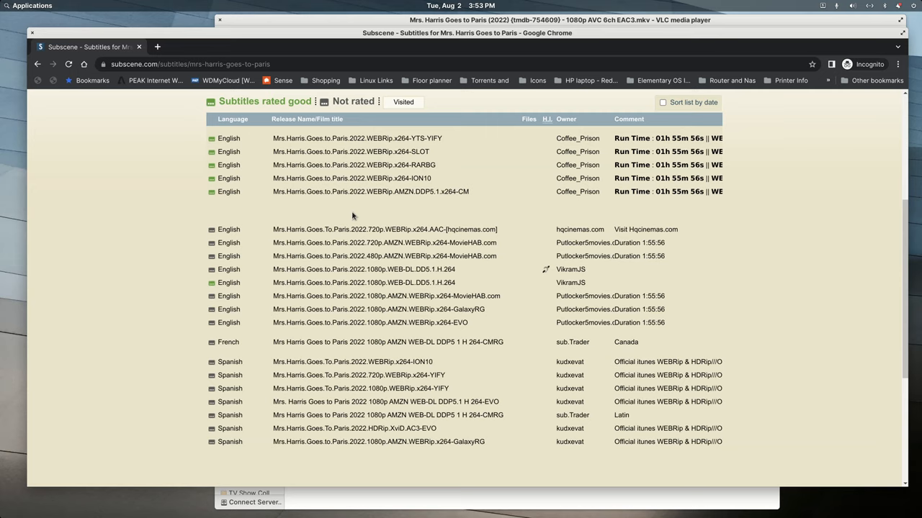
{"action": "mouse_move", "coordinate": [697, 202]}
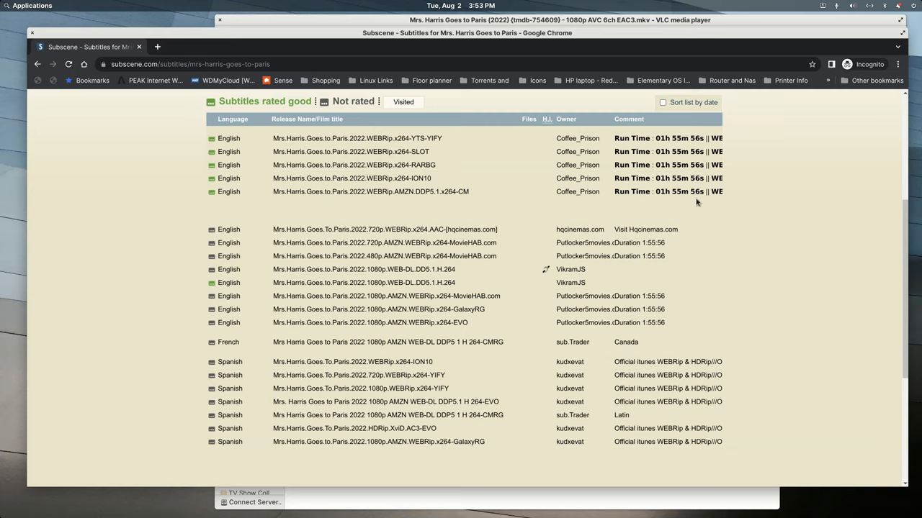
{"action": "mouse_move", "coordinate": [691, 202]}
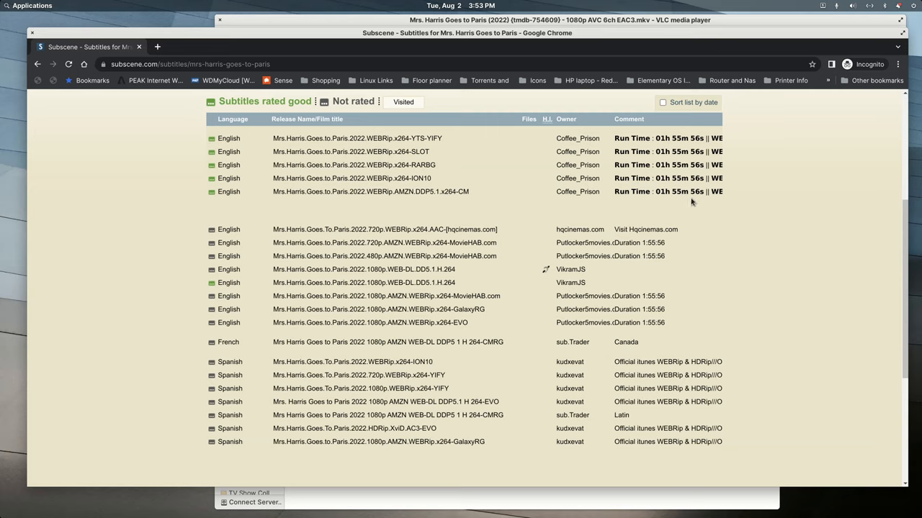
{"action": "mouse_move", "coordinate": [697, 196]}
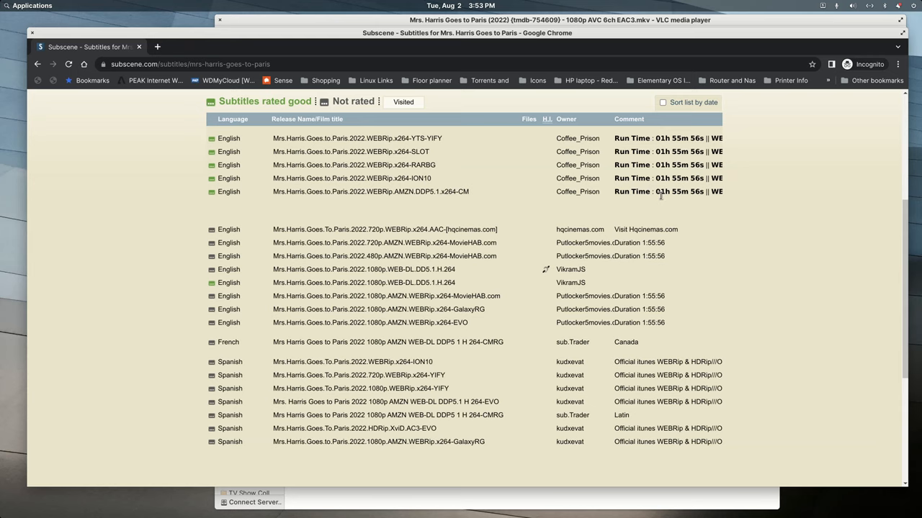
{"action": "mouse_move", "coordinate": [414, 213]}
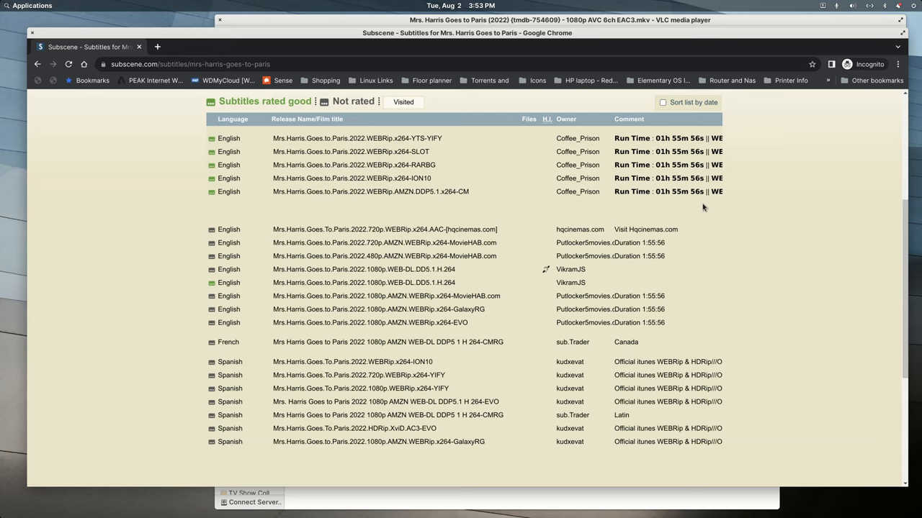
{"action": "mouse_move", "coordinate": [393, 216]}
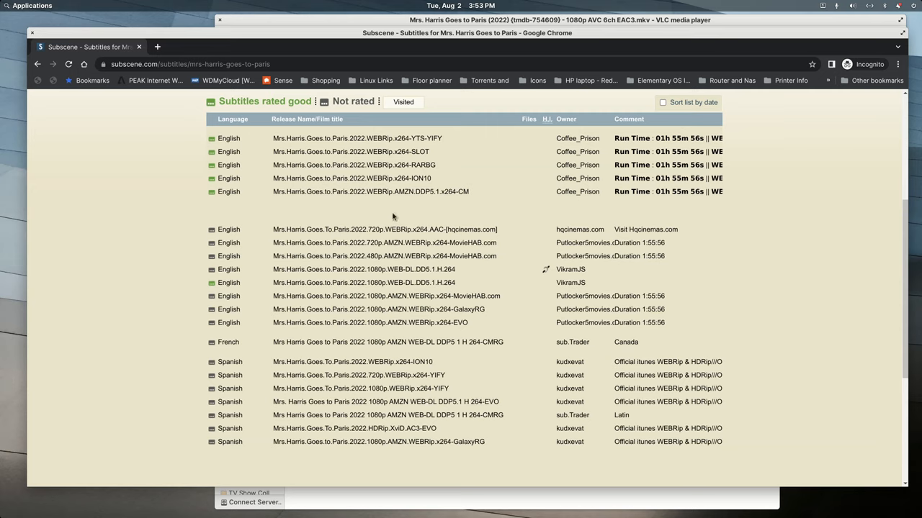
{"action": "mouse_move", "coordinate": [497, 181]}
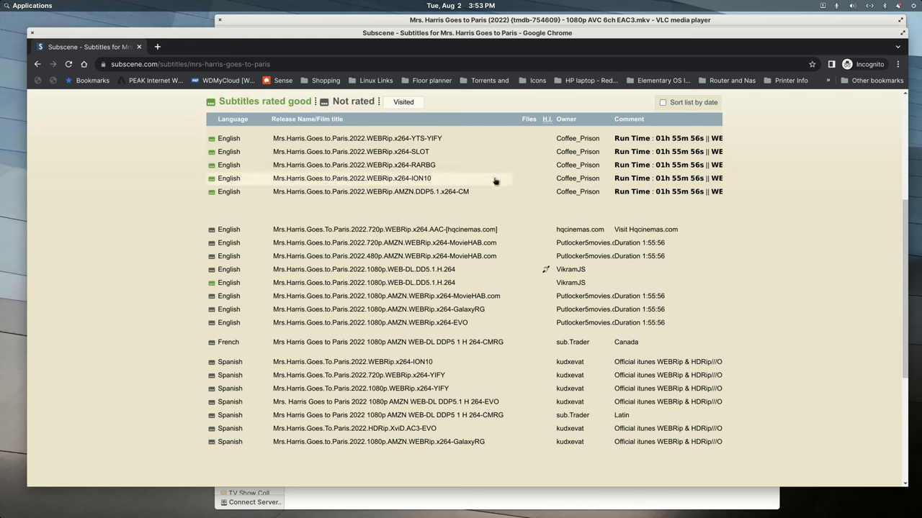
{"action": "mouse_move", "coordinate": [394, 225]}
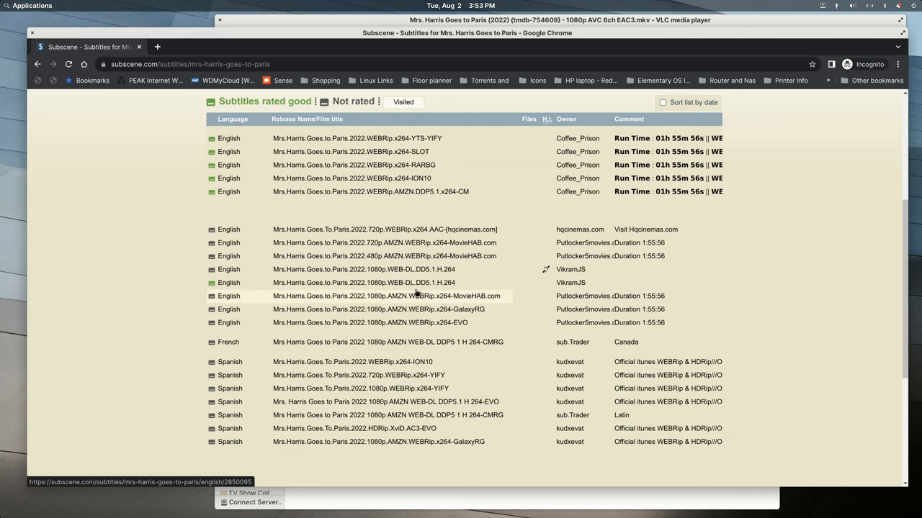
{"action": "mouse_move", "coordinate": [438, 296]}
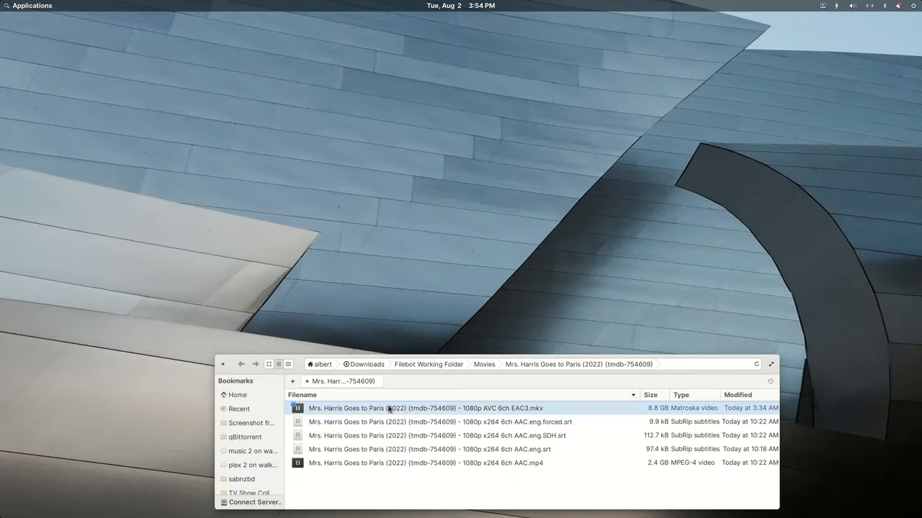
Open the MKV with MKVToolNix GUI from Files and show the British Forced subtitle track's properties
{"action": "right_click", "coordinate": [403, 409]}
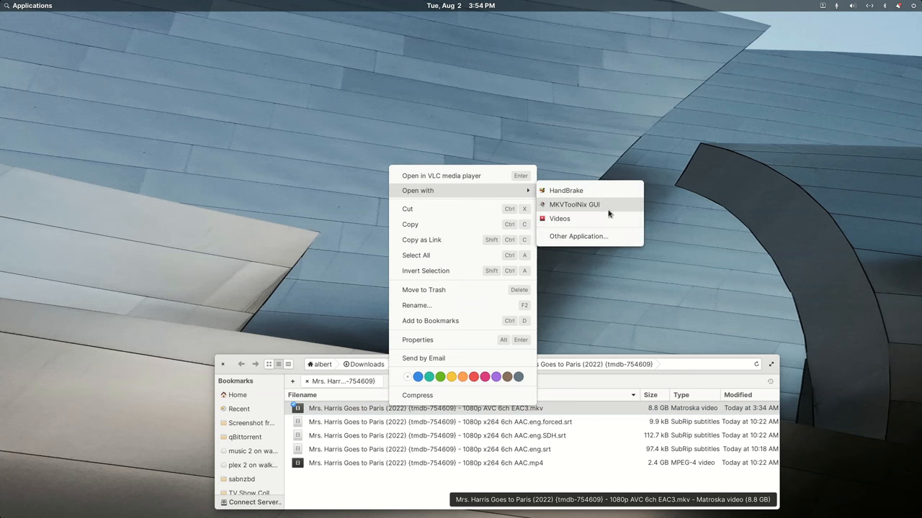
{"action": "left_click", "coordinate": [573, 204]}
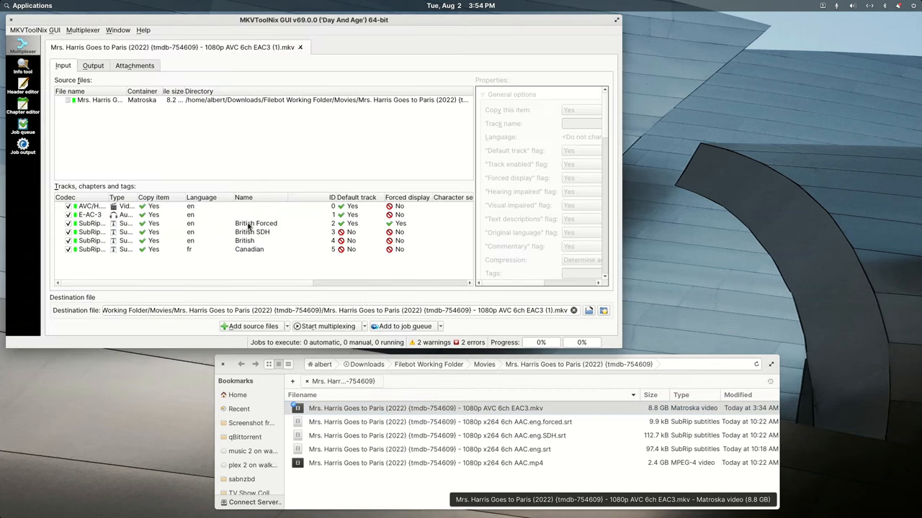
{"action": "left_click", "coordinate": [257, 223]}
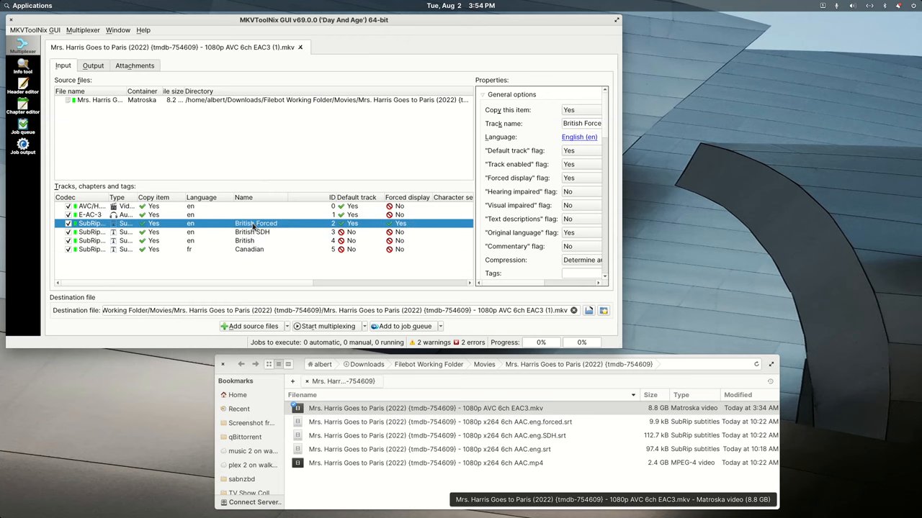